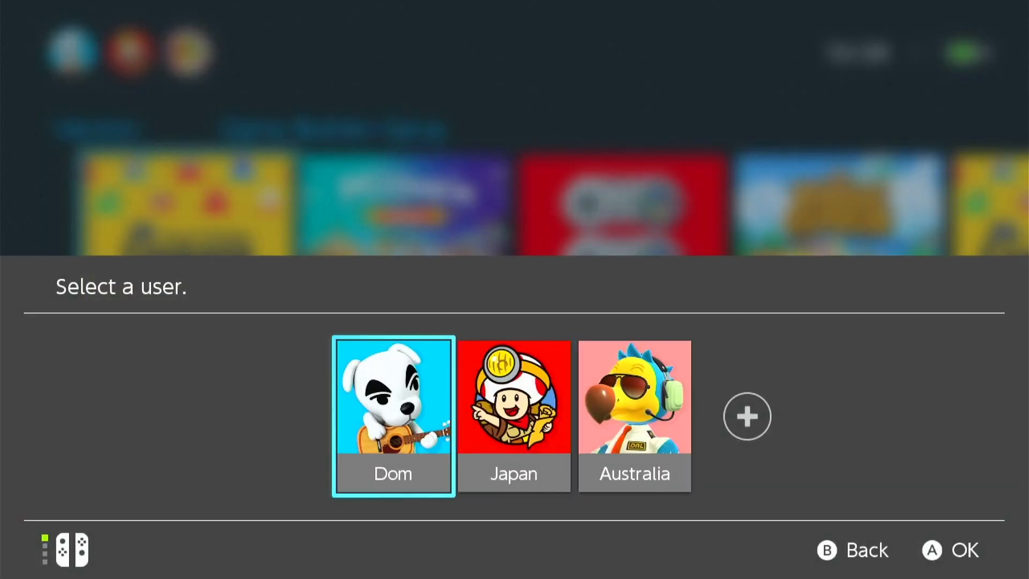
- Choose the first user profile and advance the opening chat about the apple-grabbing game
{"action": "left_click", "coordinate": [392, 415]}
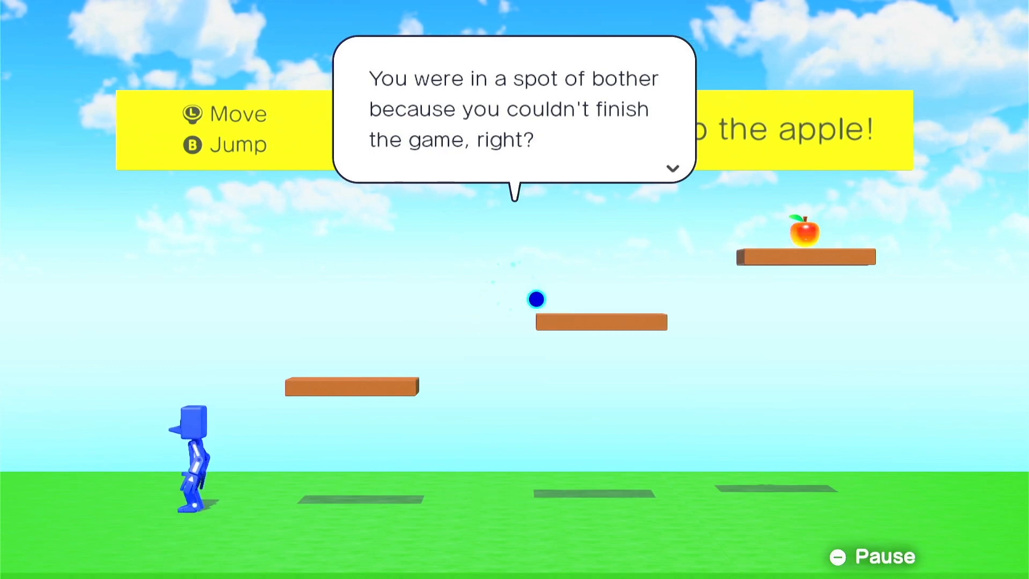
{"action": "left_click", "coordinate": [672, 168]}
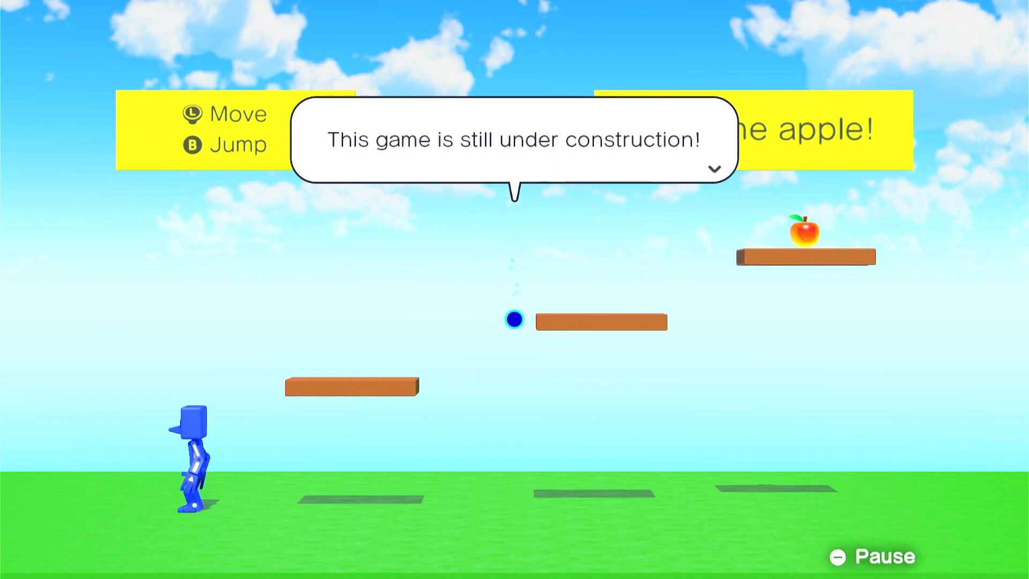
{"action": "left_click", "coordinate": [714, 169]}
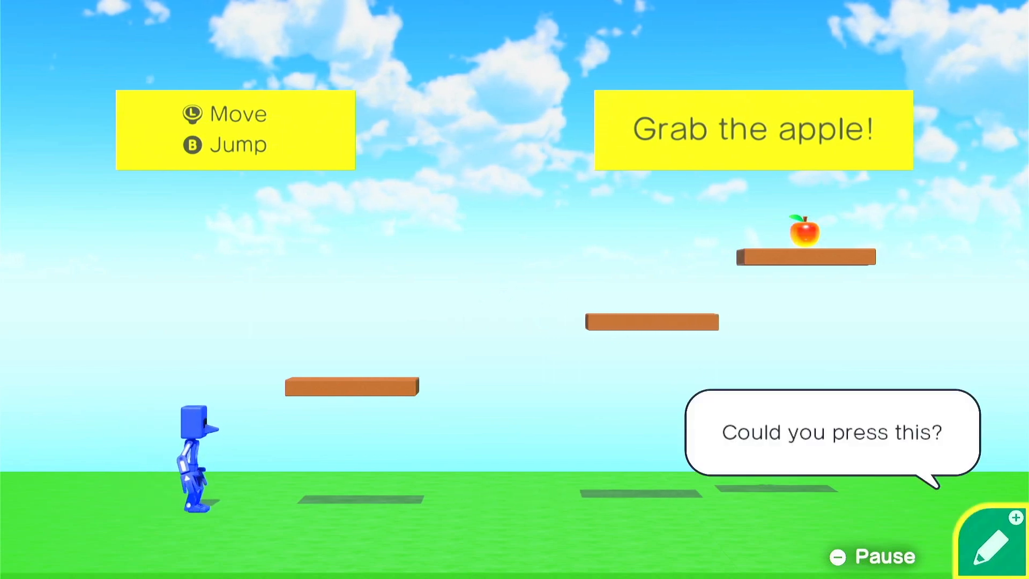
- Enter the program screen and advance the guide's first remarks
{"action": "left_click", "coordinate": [994, 540]}
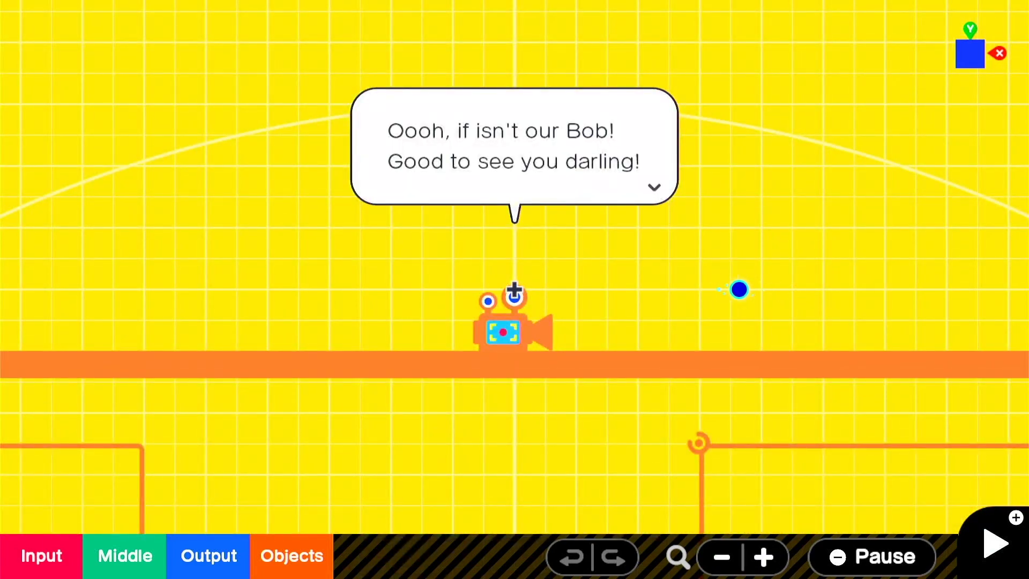
{"action": "left_click", "coordinate": [652, 187]}
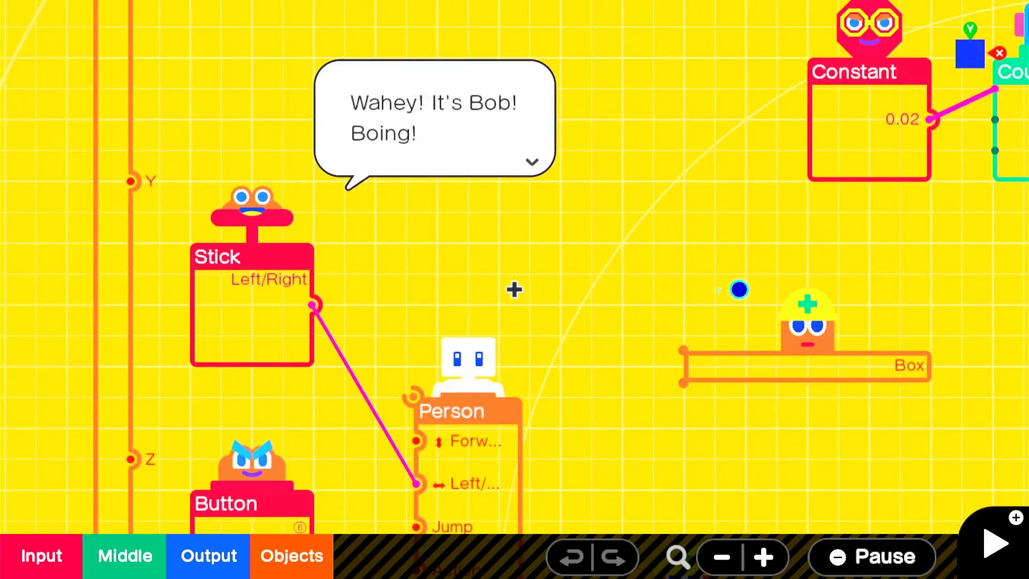
{"action": "left_click", "coordinate": [531, 162]}
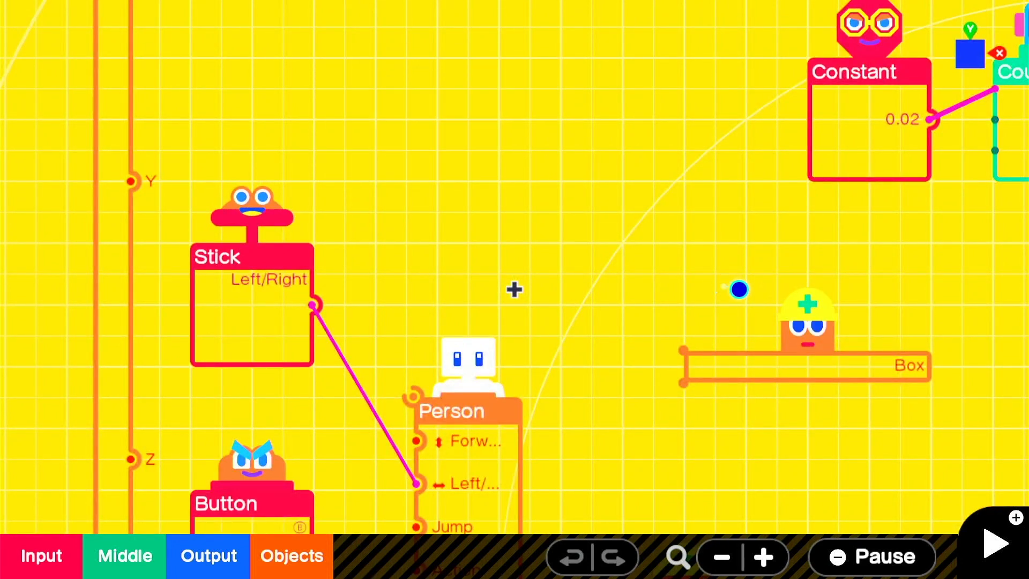
{"action": "left_click", "coordinate": [720, 556]}
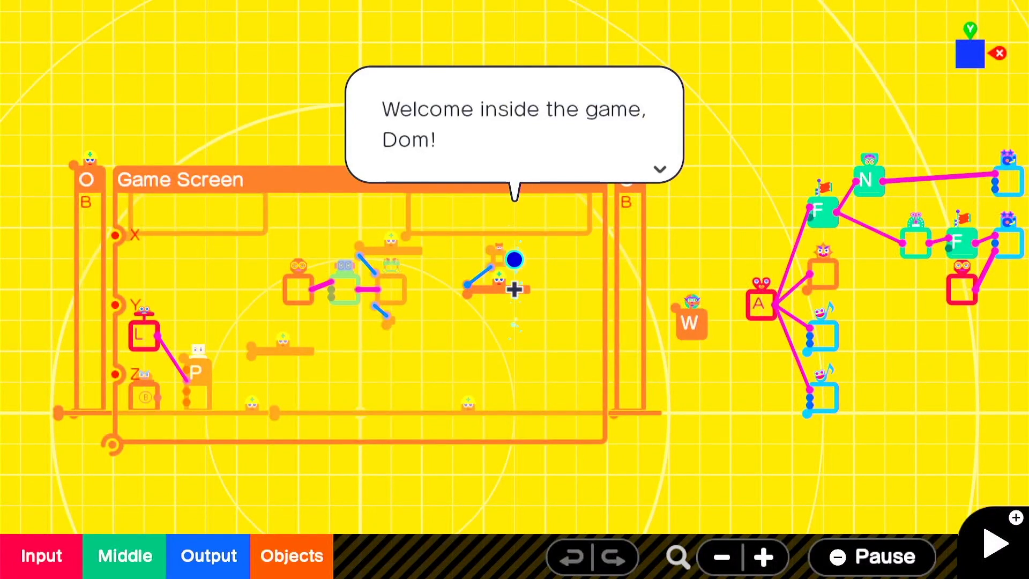
{"action": "left_click", "coordinate": [659, 169]}
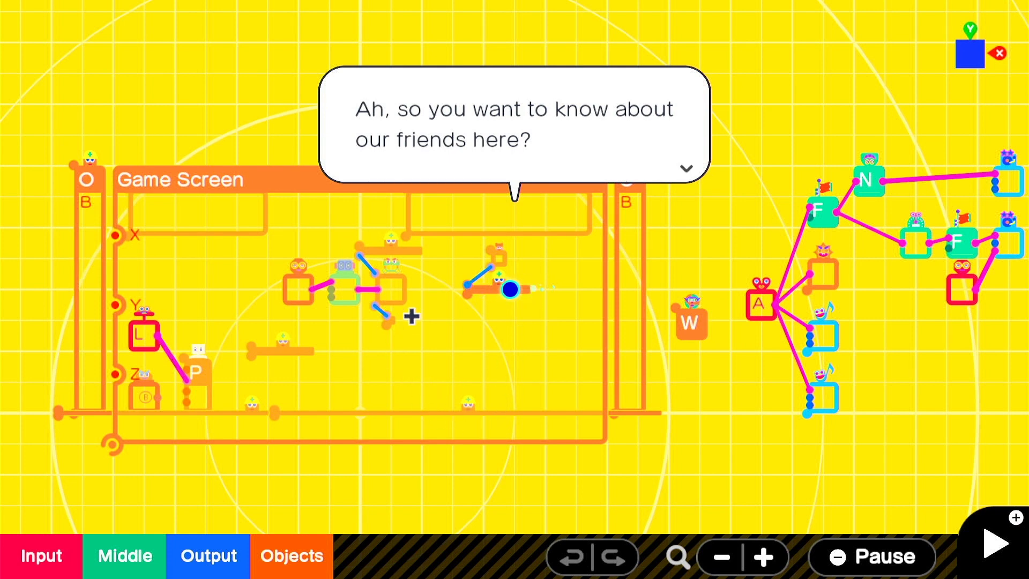
{"action": "mouse_move", "coordinate": [432, 459]}
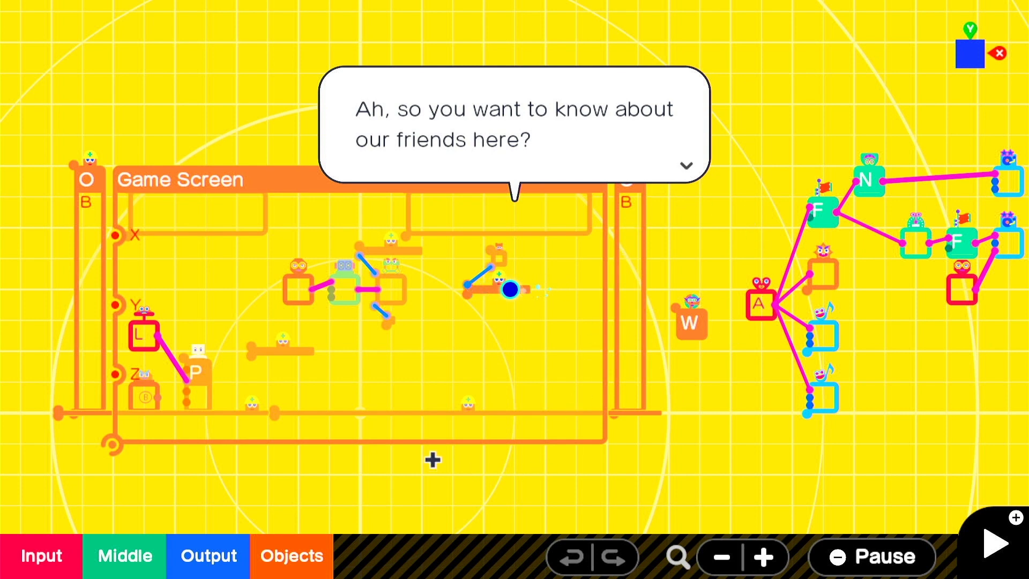
{"action": "mouse_move", "coordinate": [360, 375]}
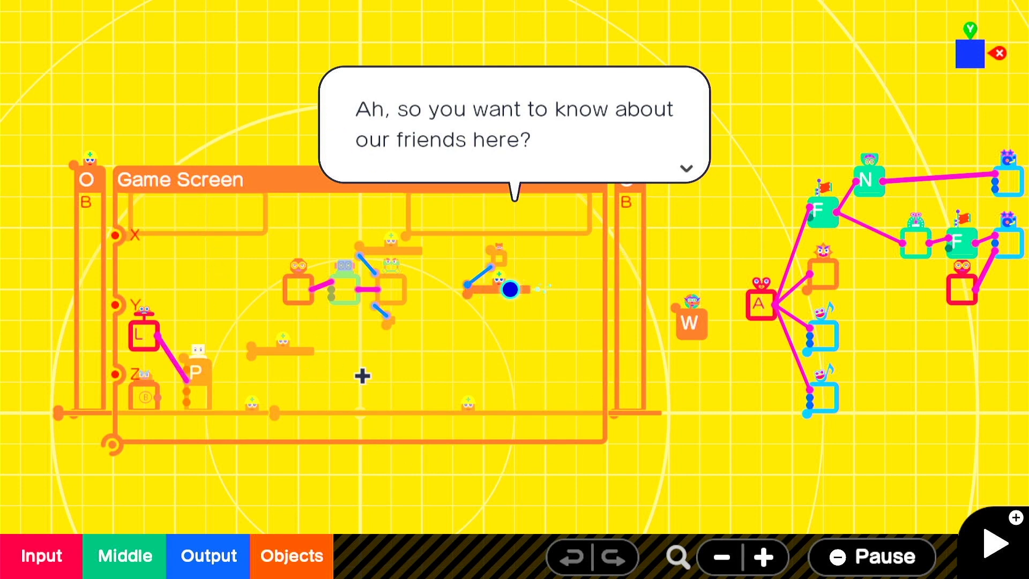
{"action": "mouse_move", "coordinate": [345, 264]}
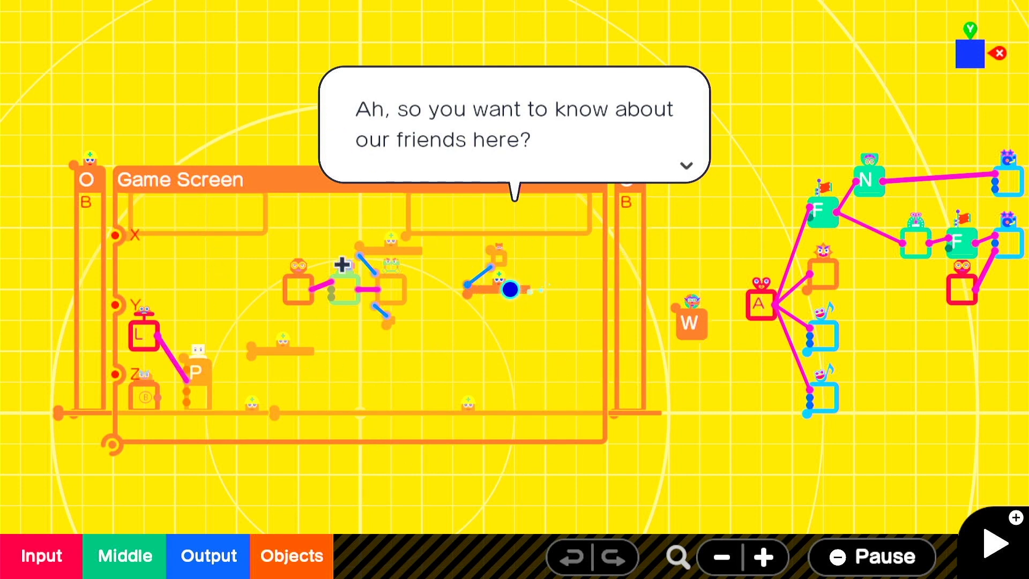
{"action": "mouse_move", "coordinate": [557, 456]}
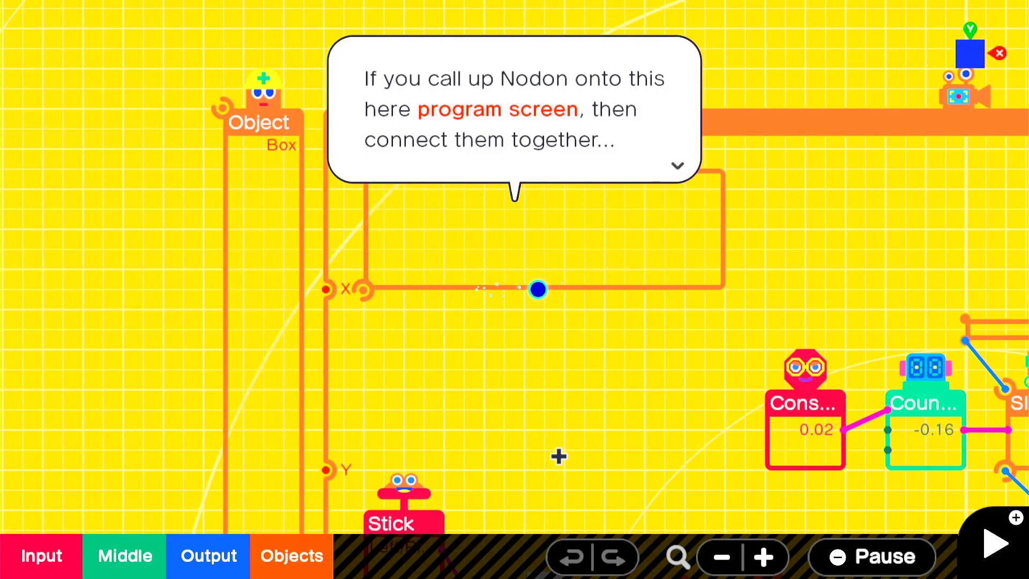
- Follow the explanation of connecting Nodon until the Button Nodon's output port is introduced
{"action": "left_click", "coordinate": [676, 166]}
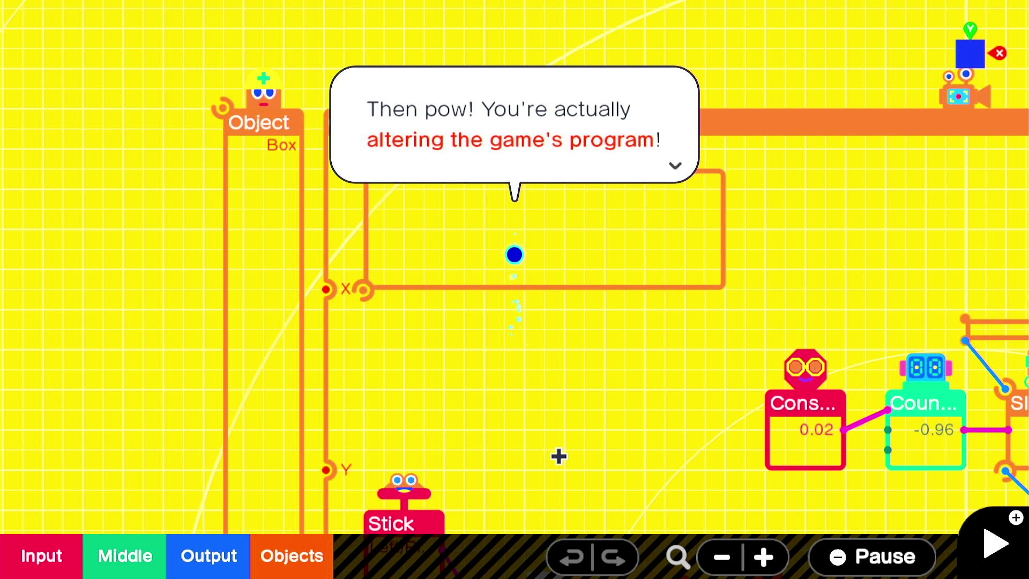
{"action": "left_click", "coordinate": [673, 165]}
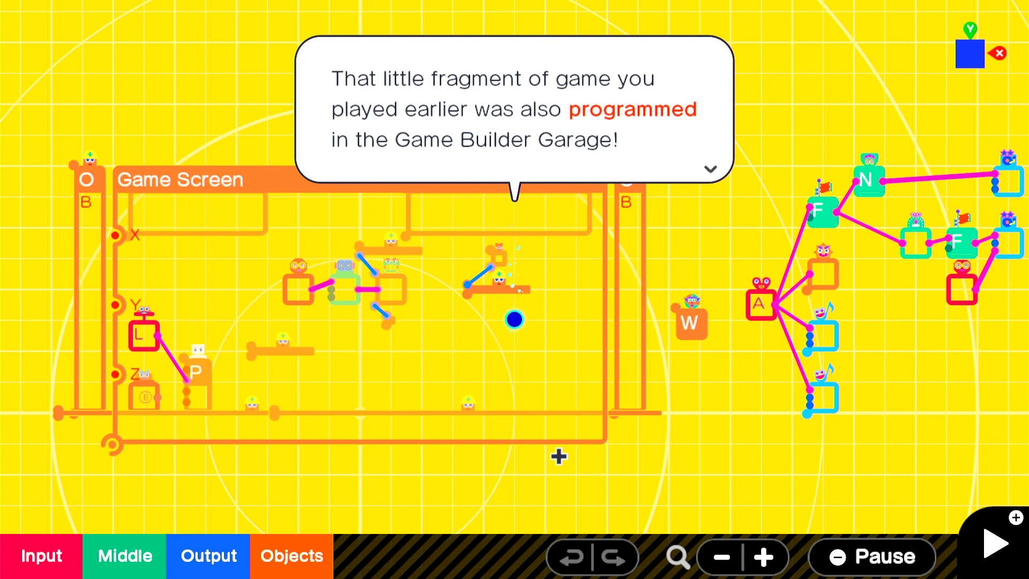
{"action": "left_click", "coordinate": [708, 169]}
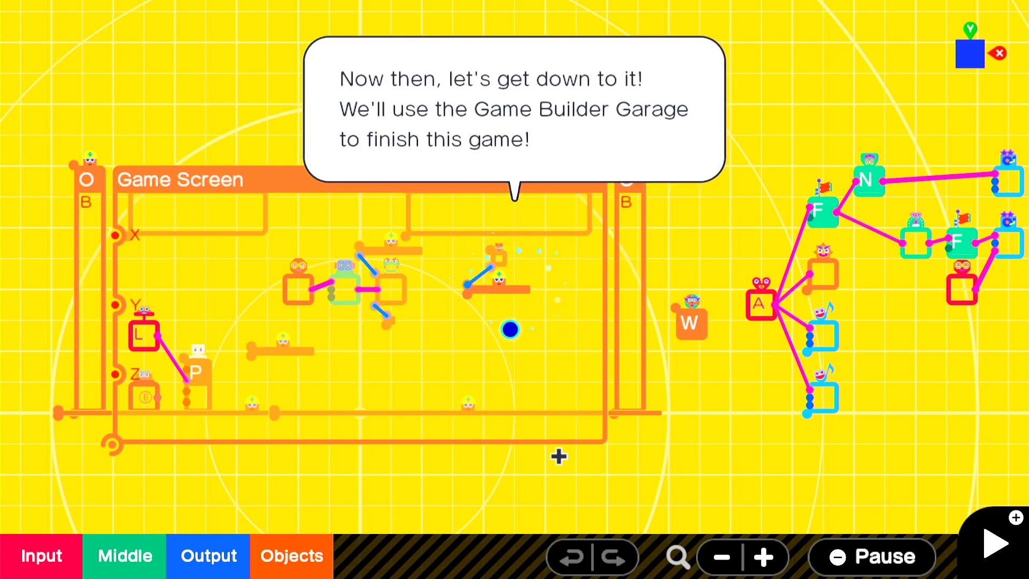
{"action": "left_click", "coordinate": [514, 108]}
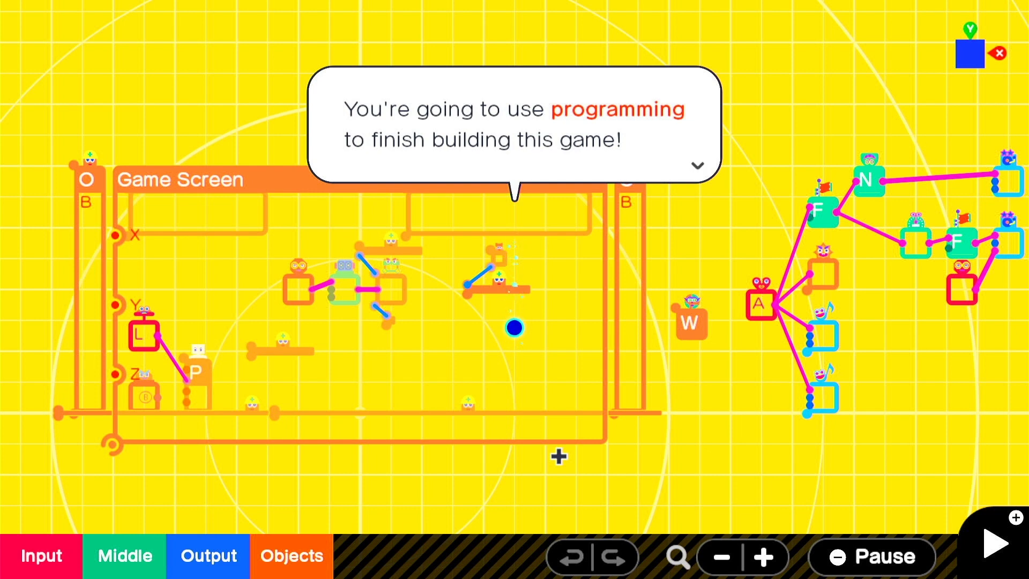
{"action": "left_click", "coordinate": [696, 166]}
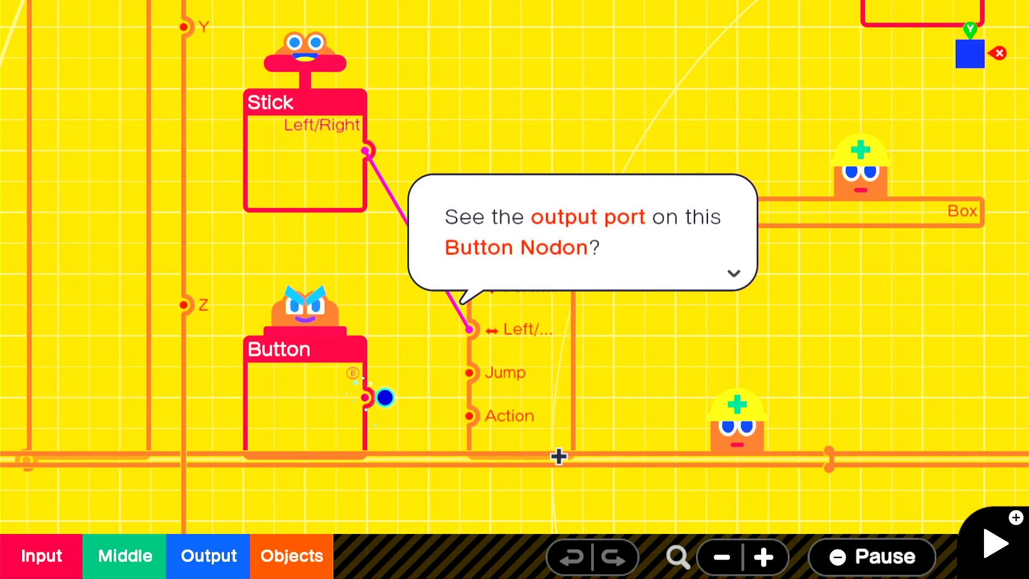
- Advance the Button and Person Nodon introductions until the Jump-port connection is requested
{"action": "left_click", "coordinate": [733, 273]}
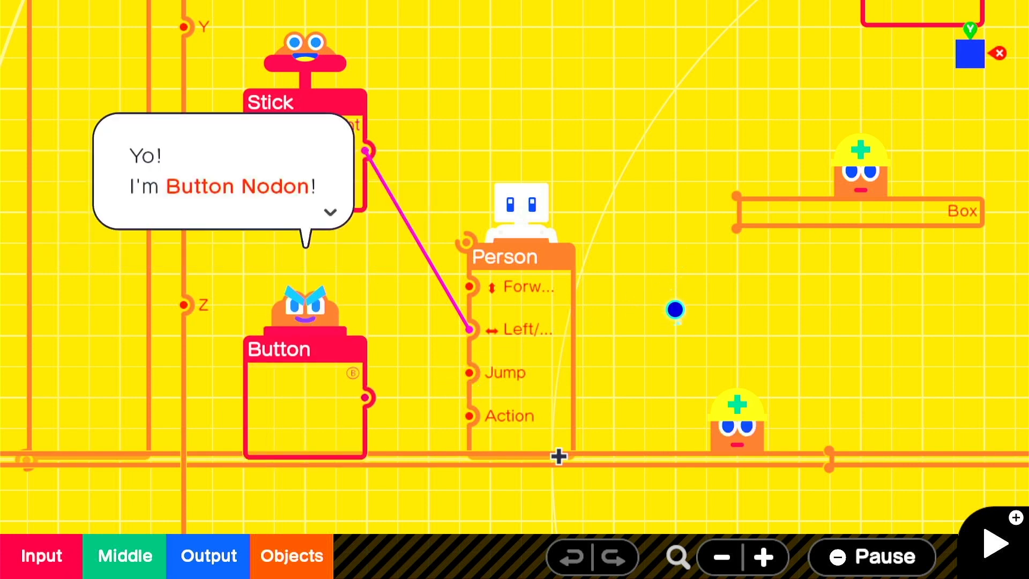
{"action": "left_click", "coordinate": [330, 212]}
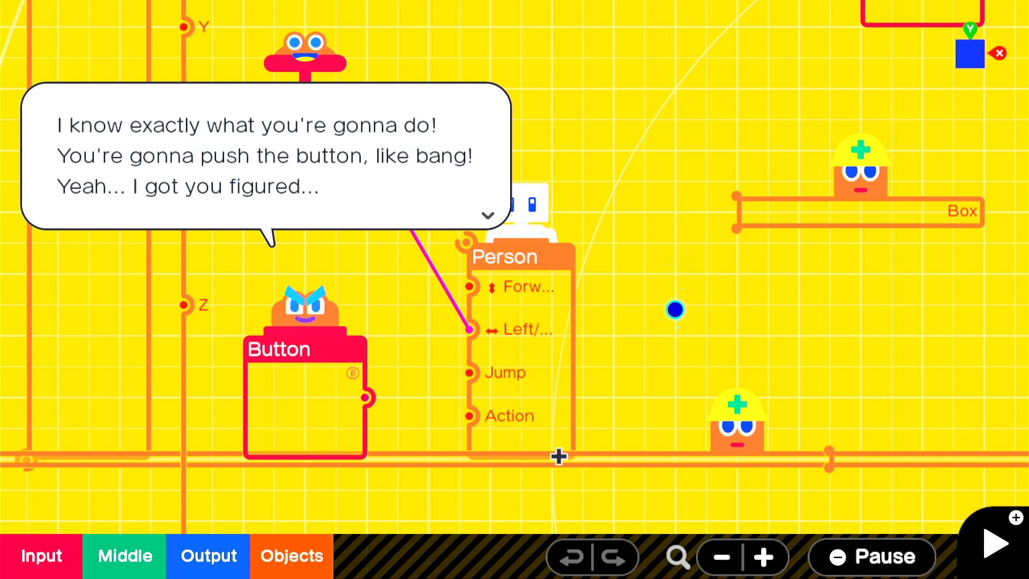
{"action": "left_click", "coordinate": [487, 216]}
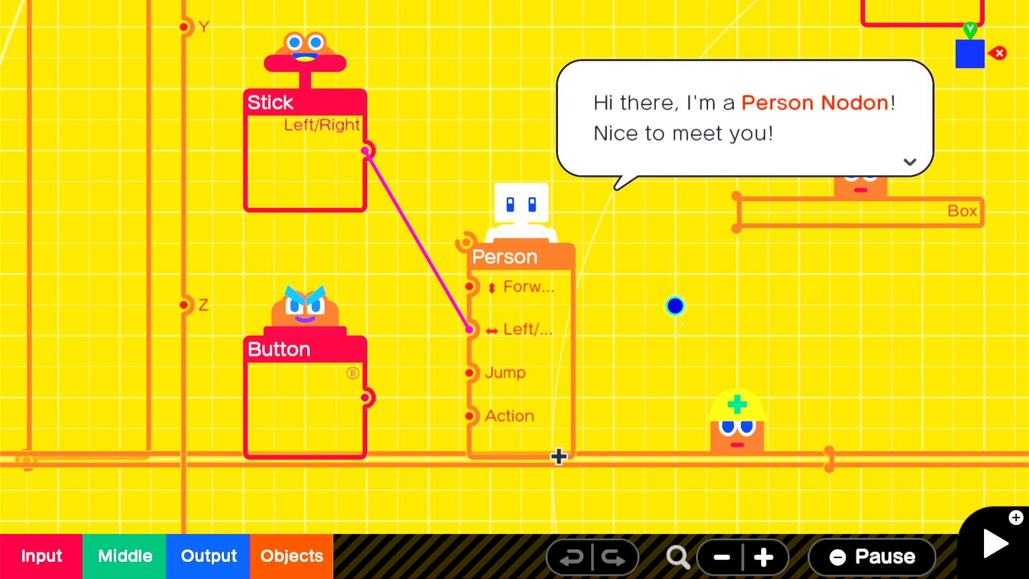
{"action": "left_click", "coordinate": [908, 162]}
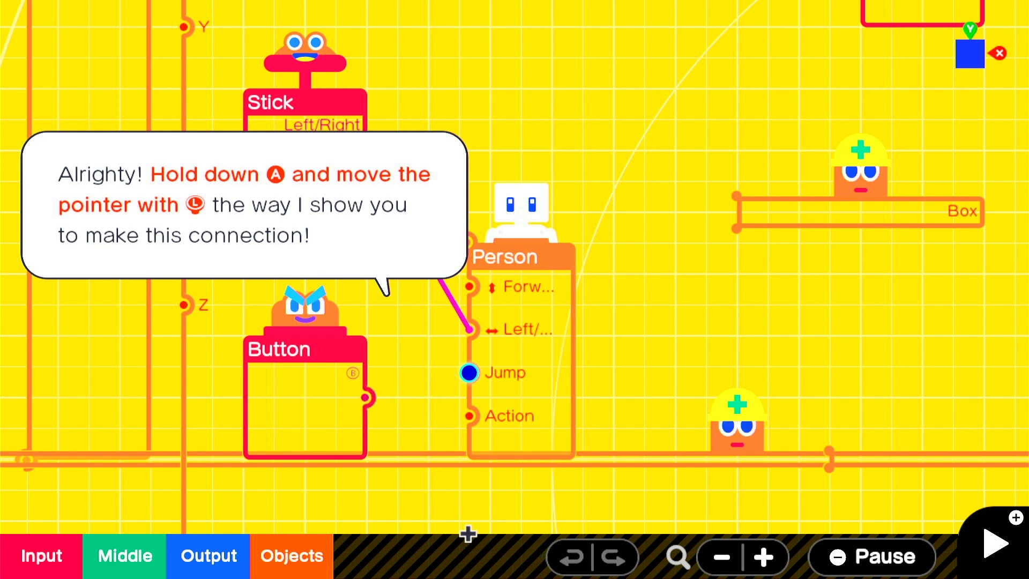
{"action": "mouse_move", "coordinate": [361, 386]}
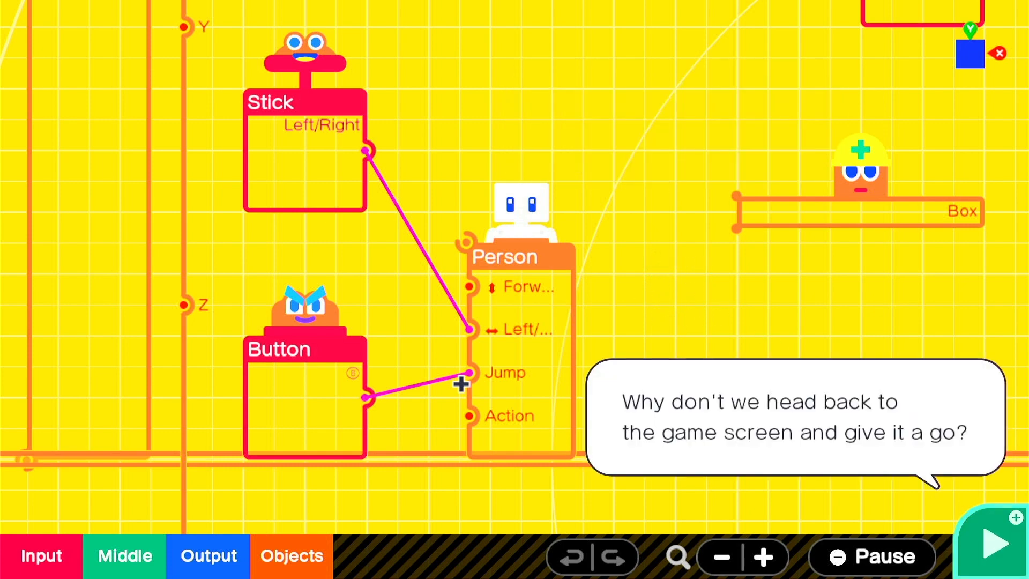
- Test-play the jumping on the game screen, then return to the program screen
{"action": "left_click", "coordinate": [995, 541]}
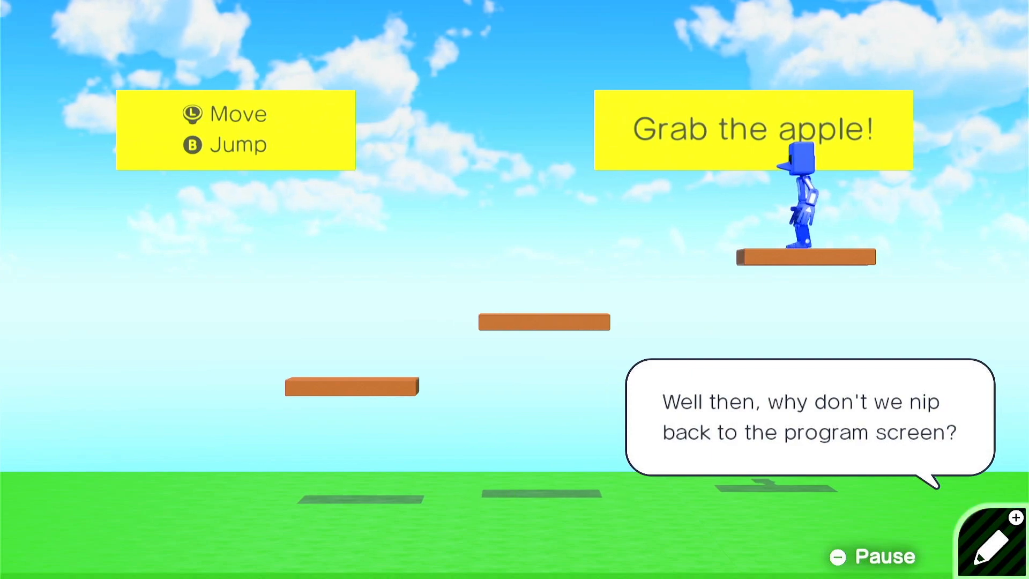
{"action": "left_click", "coordinate": [978, 540]}
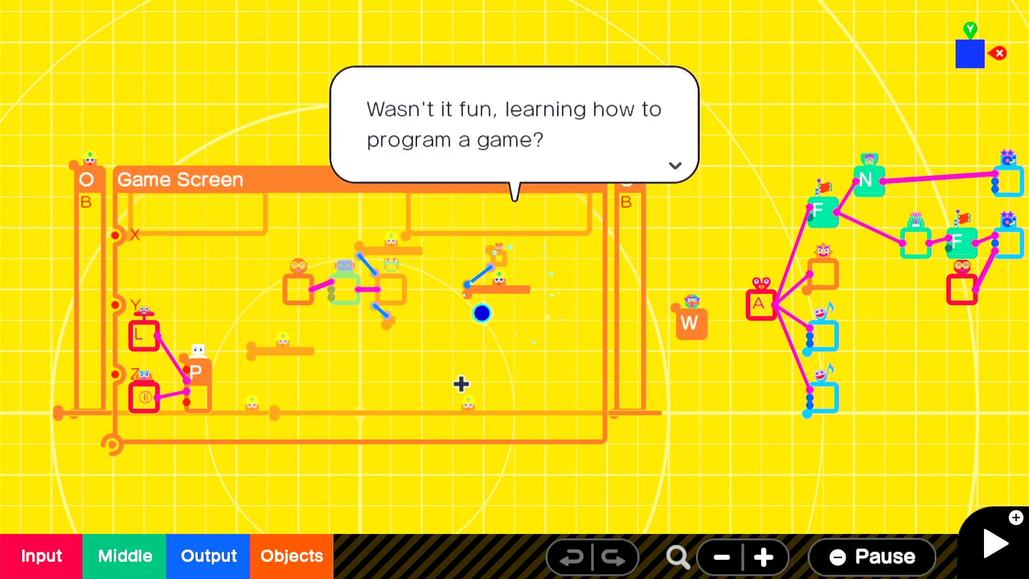
- Advance Bob's introduction and answer 'Why not!' to the interactive lessons offer
{"action": "left_click", "coordinate": [674, 165]}
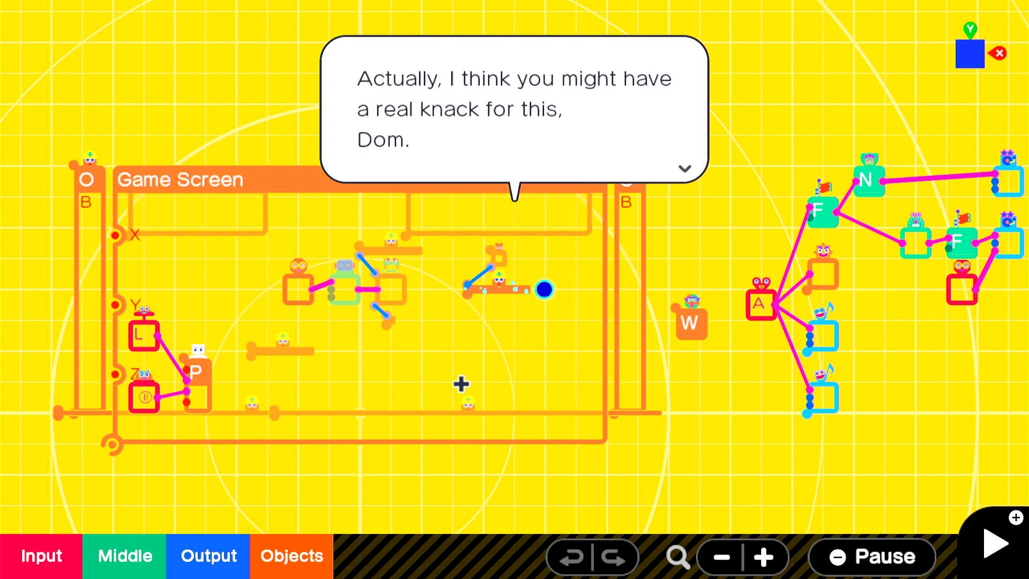
{"action": "left_click", "coordinate": [684, 168]}
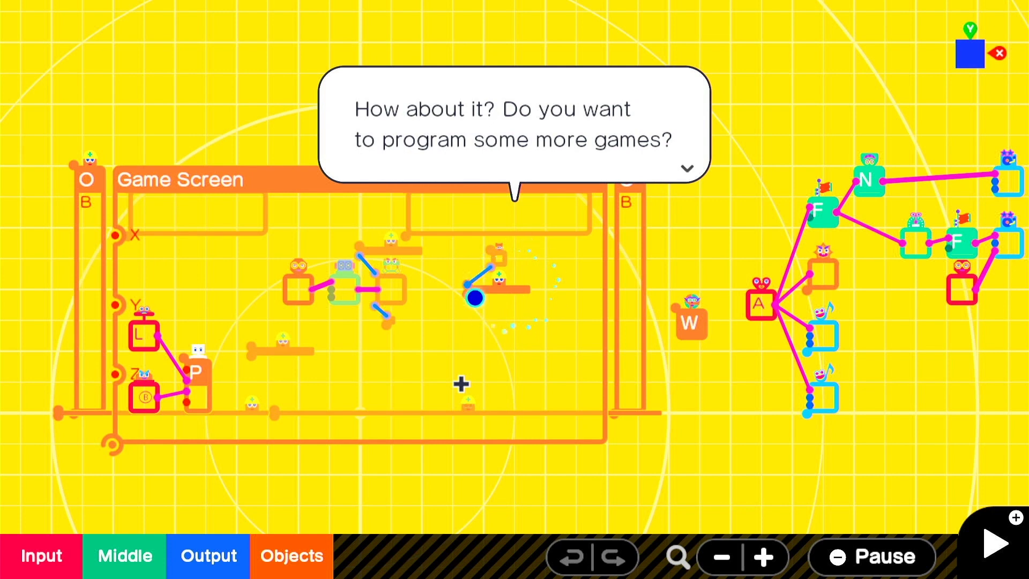
{"action": "left_click", "coordinate": [686, 167]}
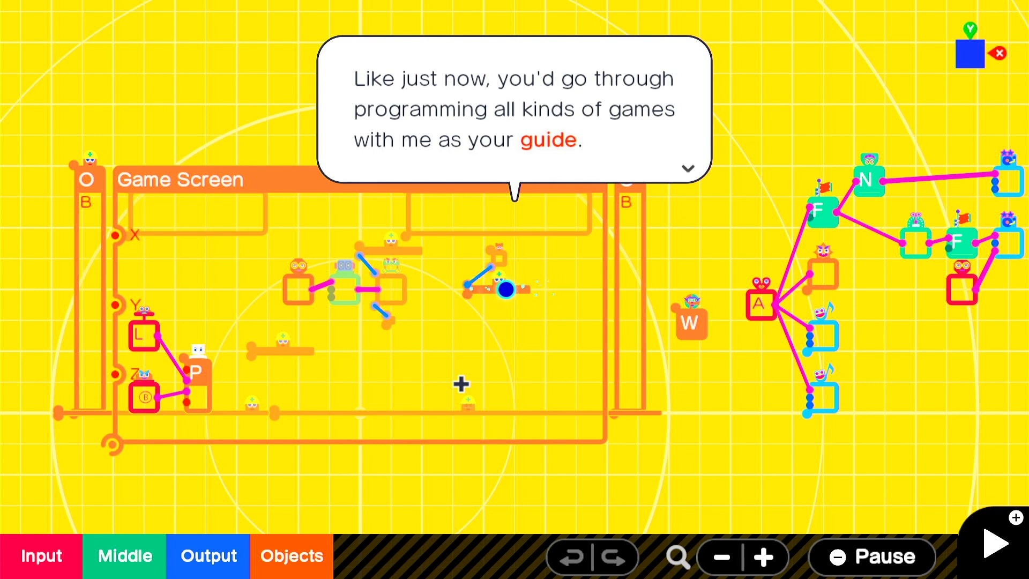
{"action": "left_click", "coordinate": [688, 168]}
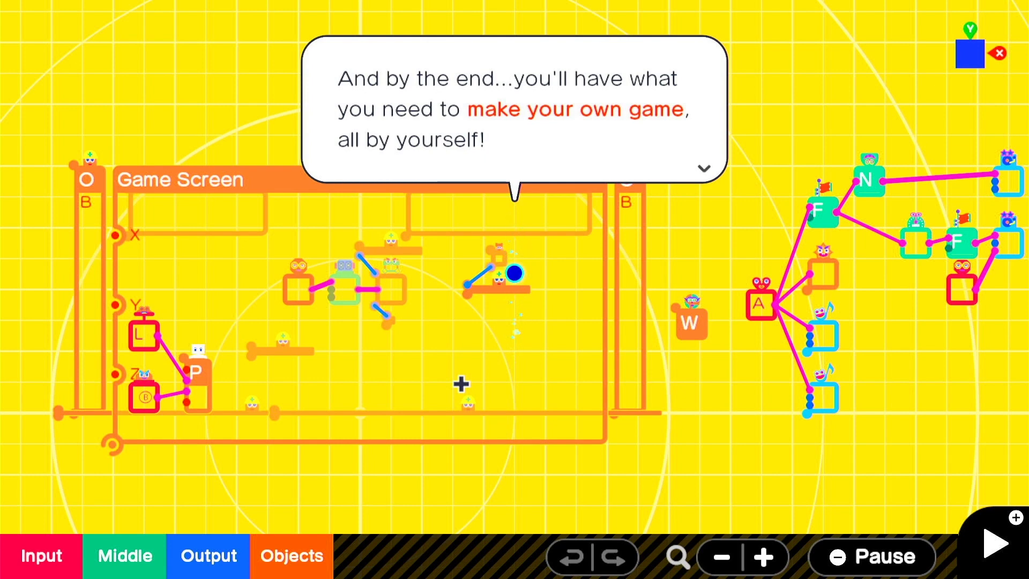
{"action": "left_click", "coordinate": [702, 167]}
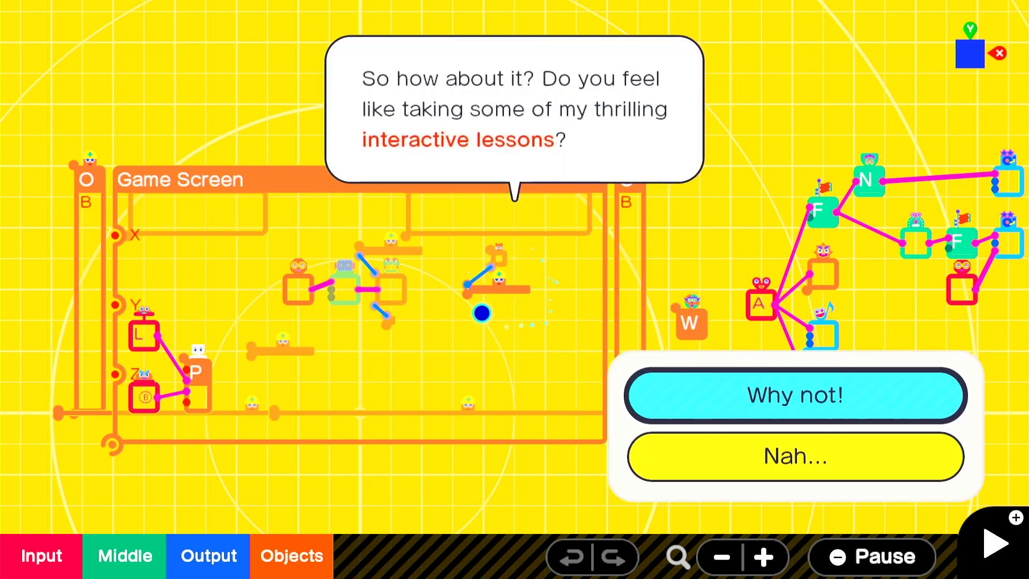
{"action": "left_click", "coordinate": [794, 395]}
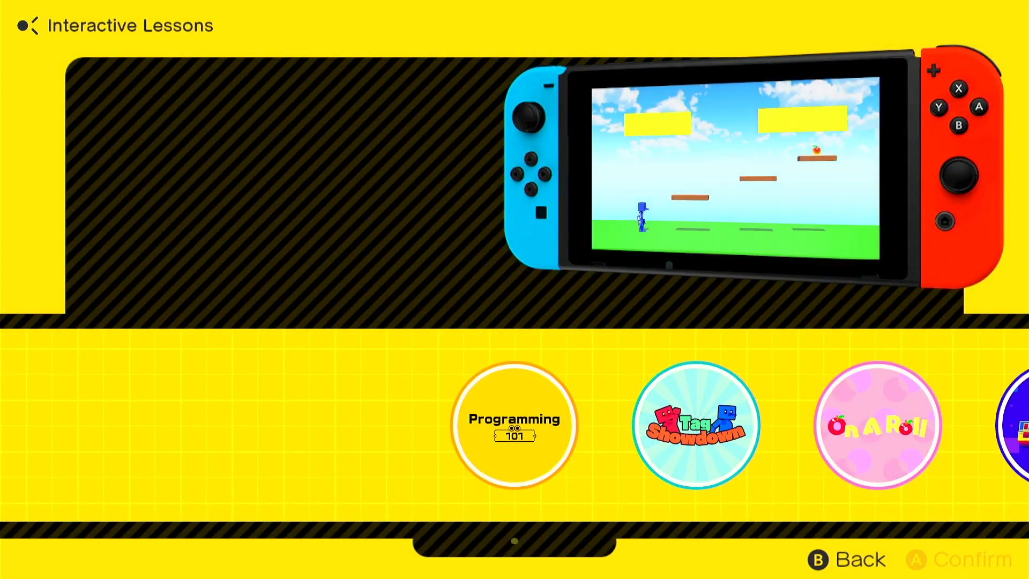
- Browse the lesson carousel from Tag Showdown through Thrill Racer
{"action": "left_click", "coordinate": [513, 426]}
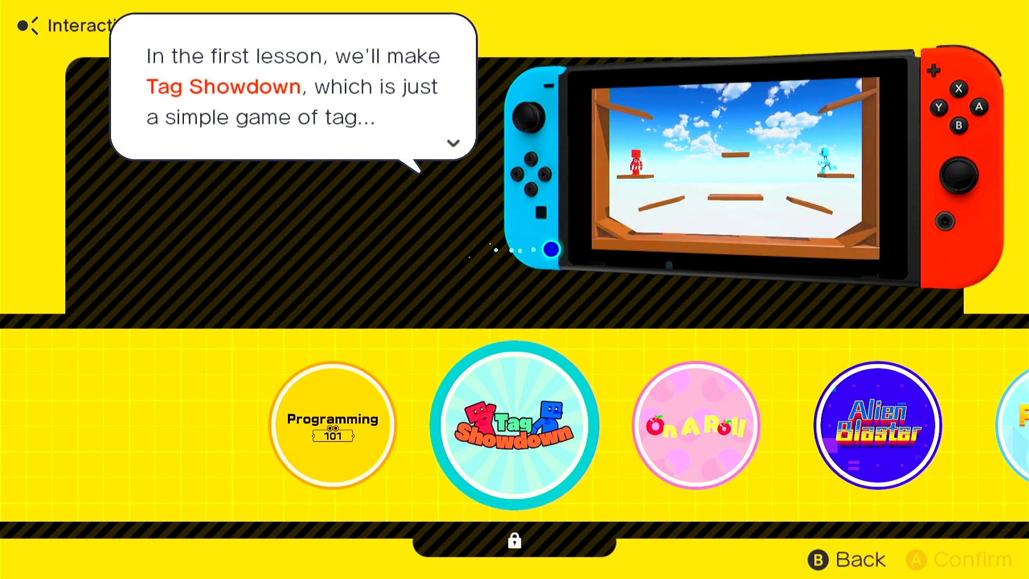
{"action": "scroll", "scroll_direction": "right", "scroll_amount": 3}
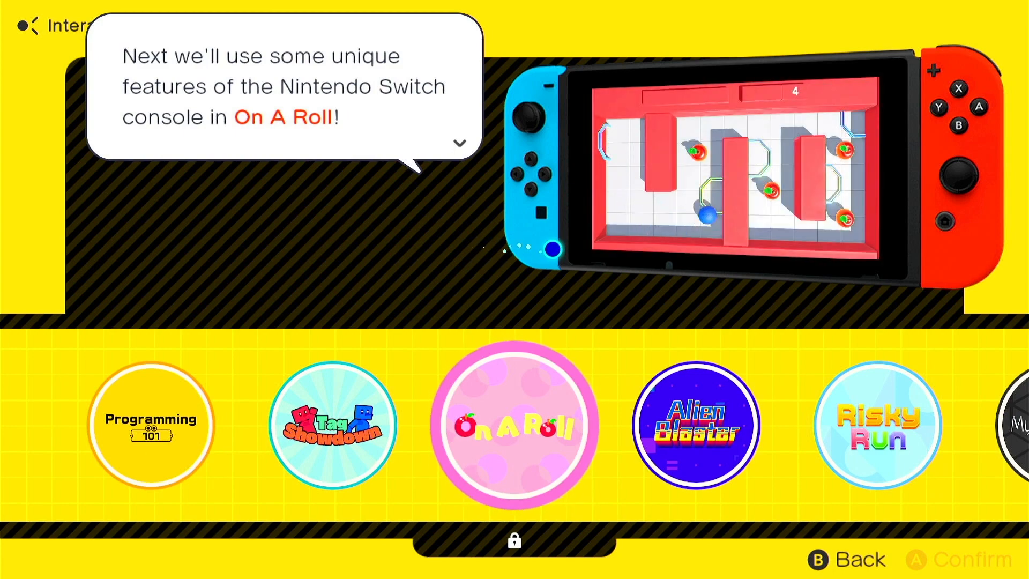
{"action": "scroll", "scroll_direction": "right", "scroll_amount": 3}
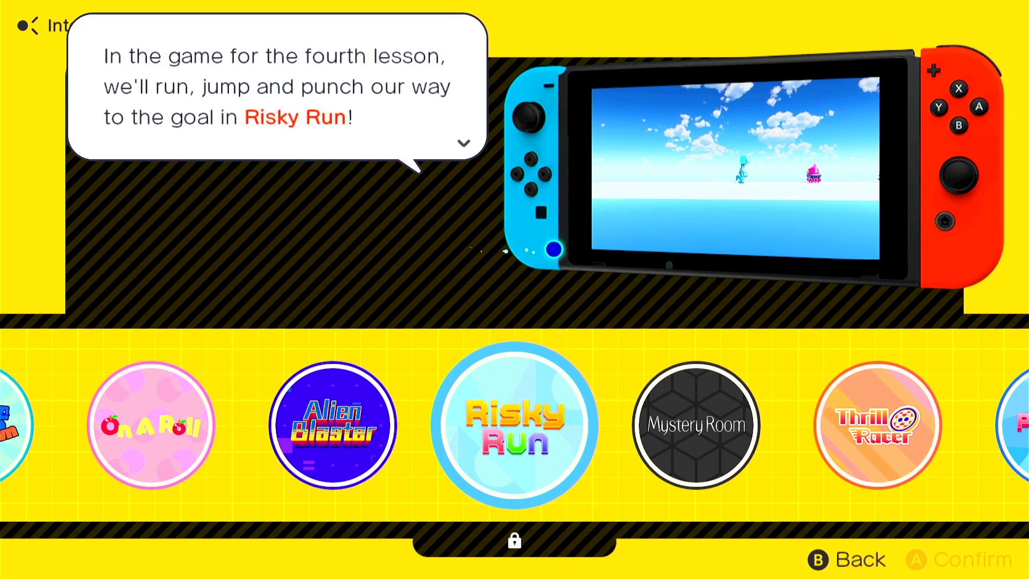
{"action": "scroll", "scroll_direction": "right", "scroll_amount": 3}
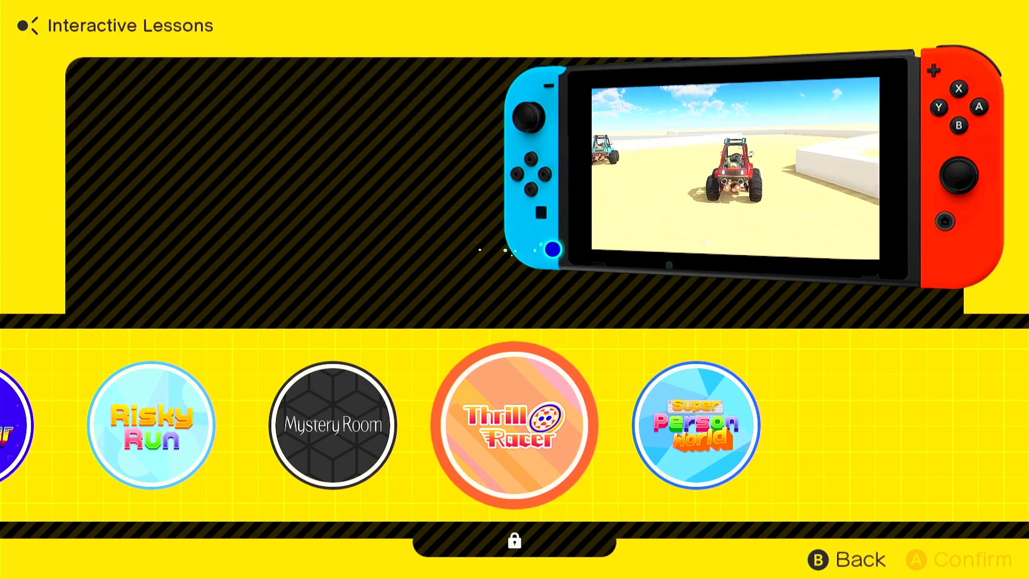
{"action": "scroll", "scroll_direction": "right", "scroll_amount": 3}
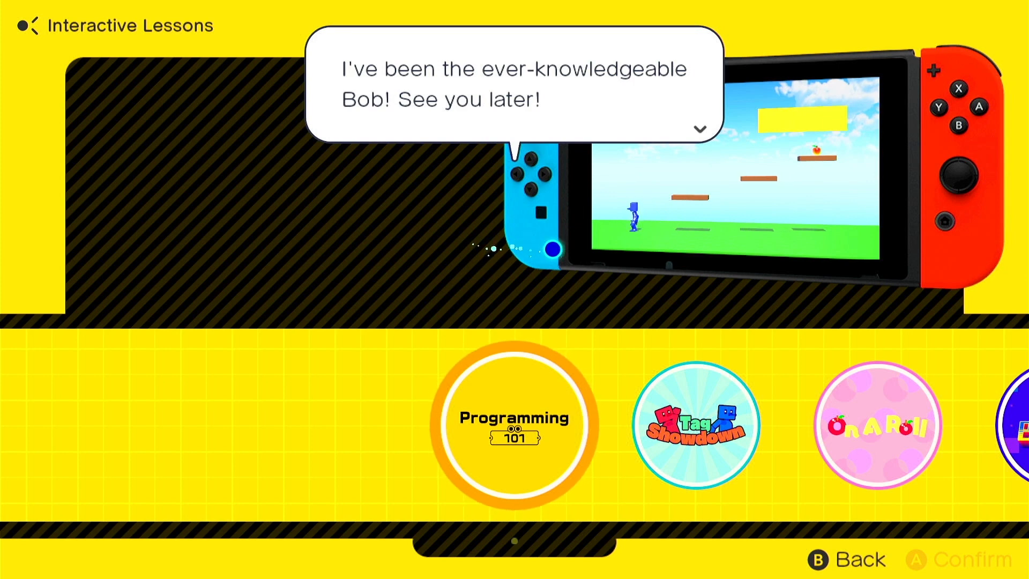
- Dismiss Bob's goodbye message on Programming 101
{"action": "left_click", "coordinate": [699, 129]}
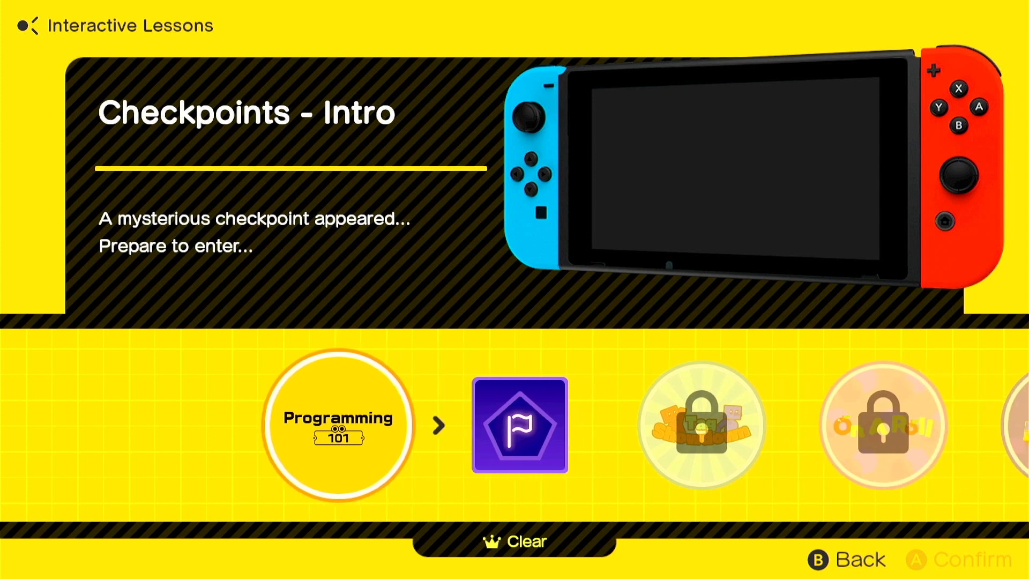
- Enter the Checkpoints - Intro stage
{"action": "left_click", "coordinate": [519, 424]}
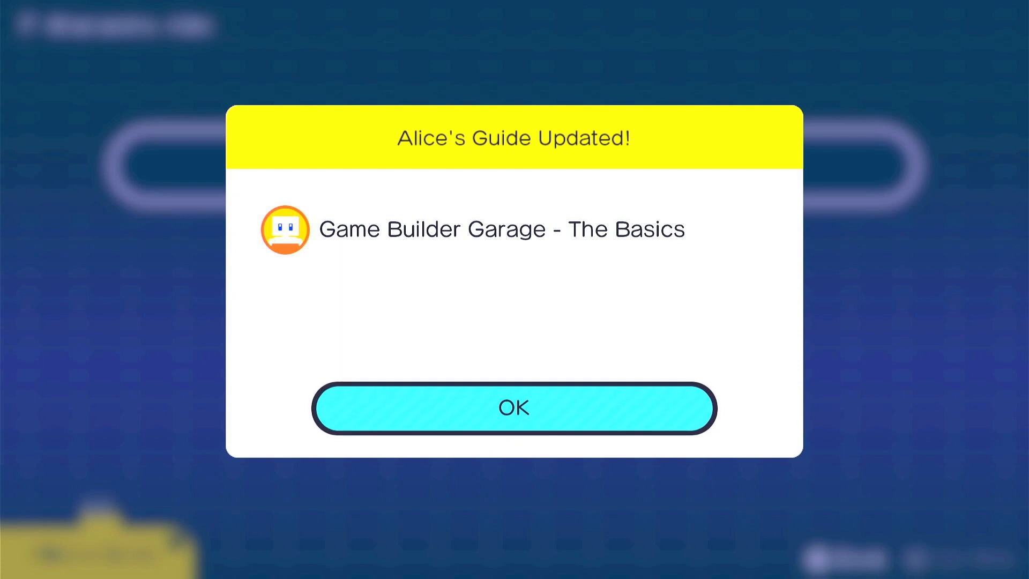
- Acknowledge the Alice's Guide update and continue Alice's introduction
{"action": "left_click", "coordinate": [514, 408]}
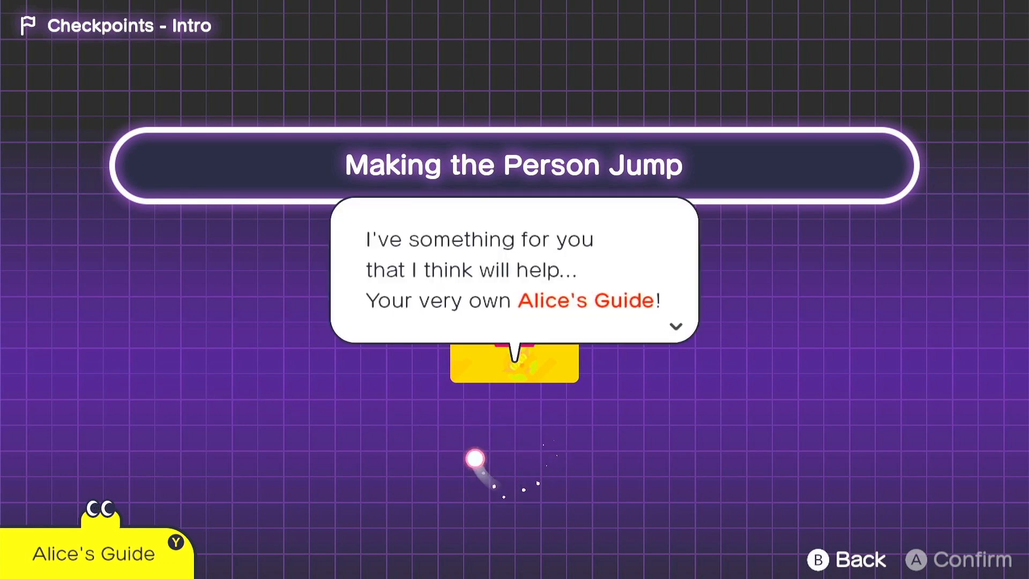
{"action": "left_click", "coordinate": [961, 559]}
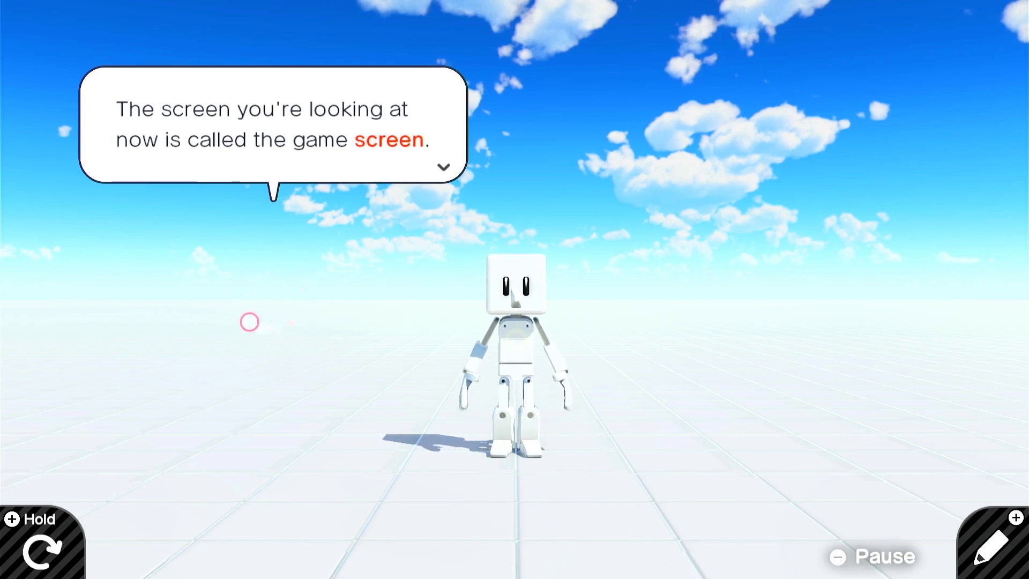
- Get through the game screen explanation, jump with B, and switch to the program screen
{"action": "left_click", "coordinate": [443, 167]}
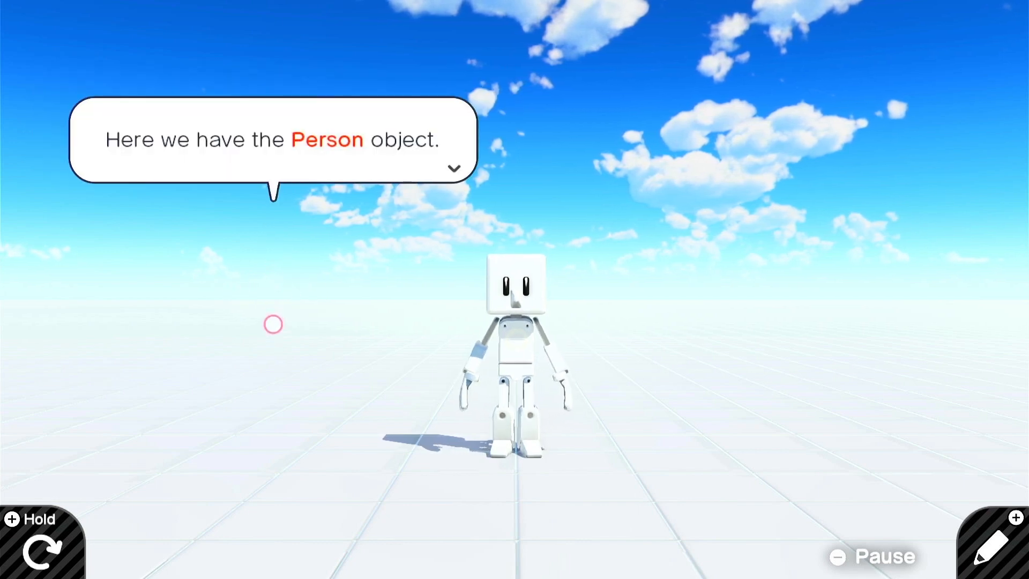
{"action": "left_click", "coordinate": [453, 169]}
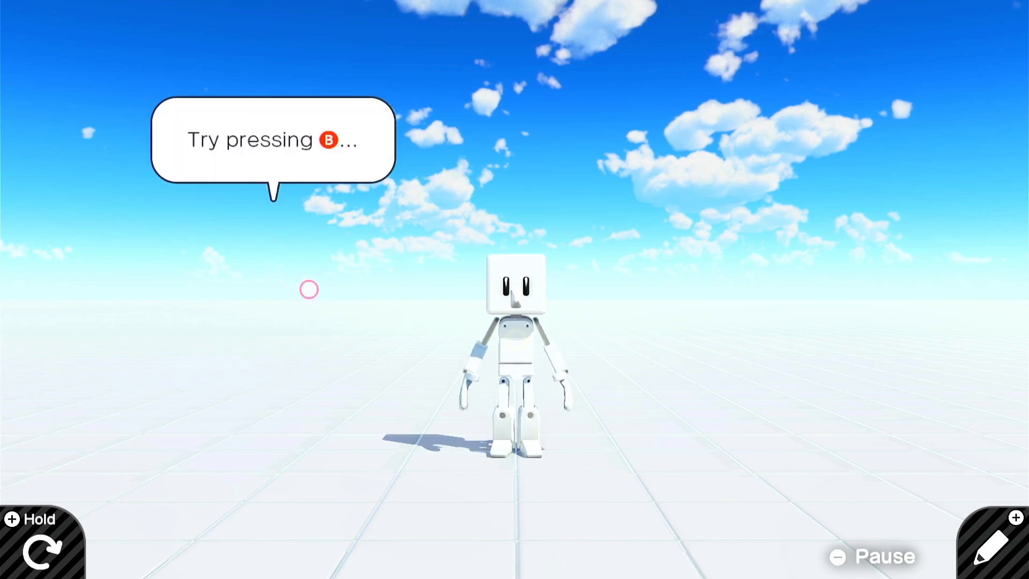
{"action": "key", "text": "b"}
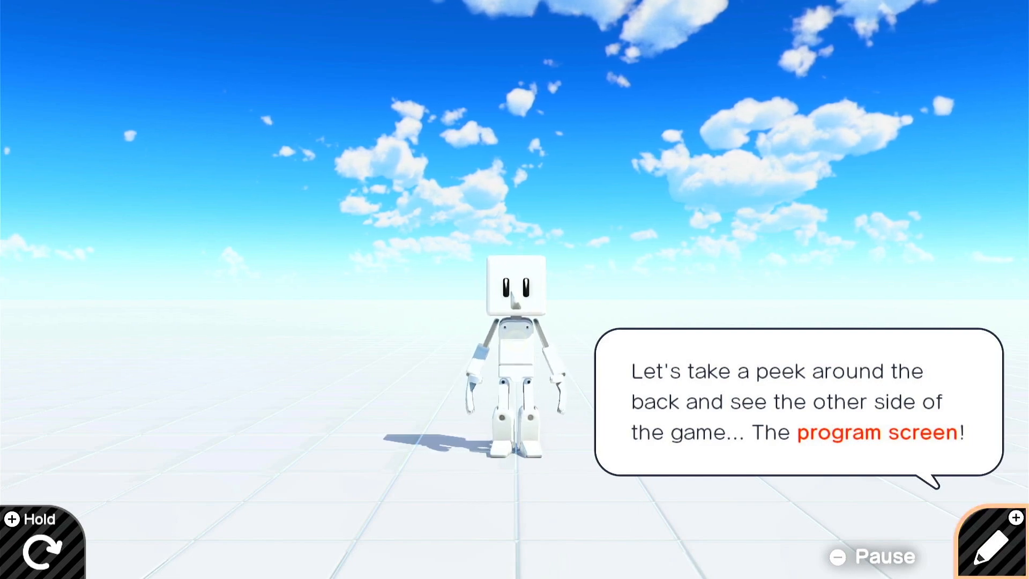
{"action": "left_click", "coordinate": [993, 549]}
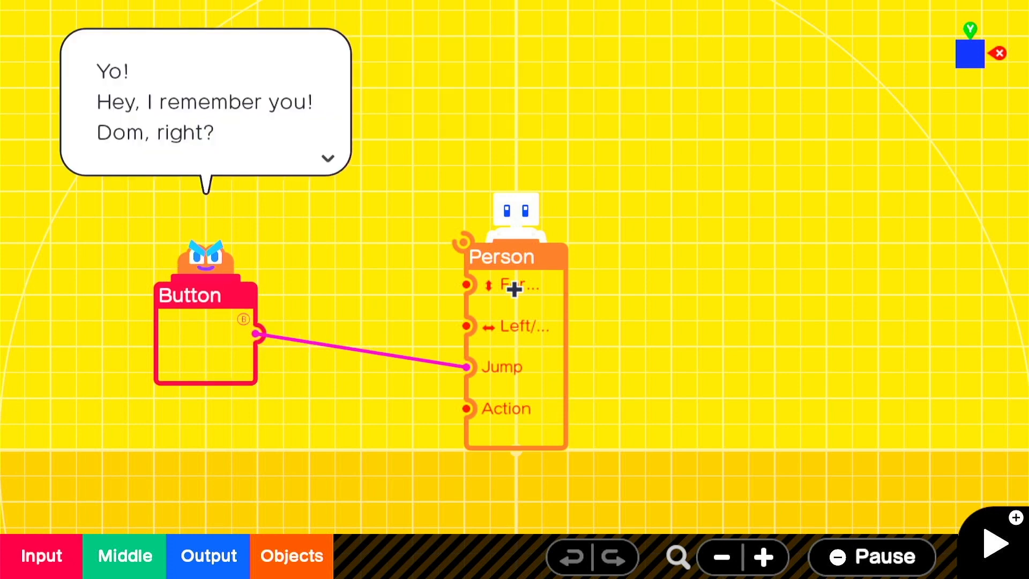
{"action": "left_click", "coordinate": [327, 159]}
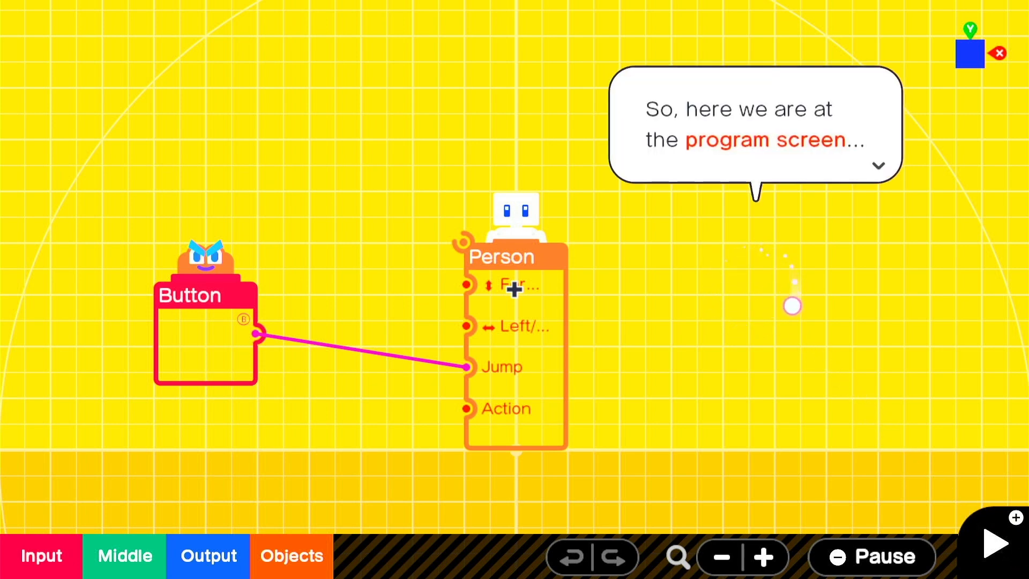
{"action": "left_click", "coordinate": [877, 165]}
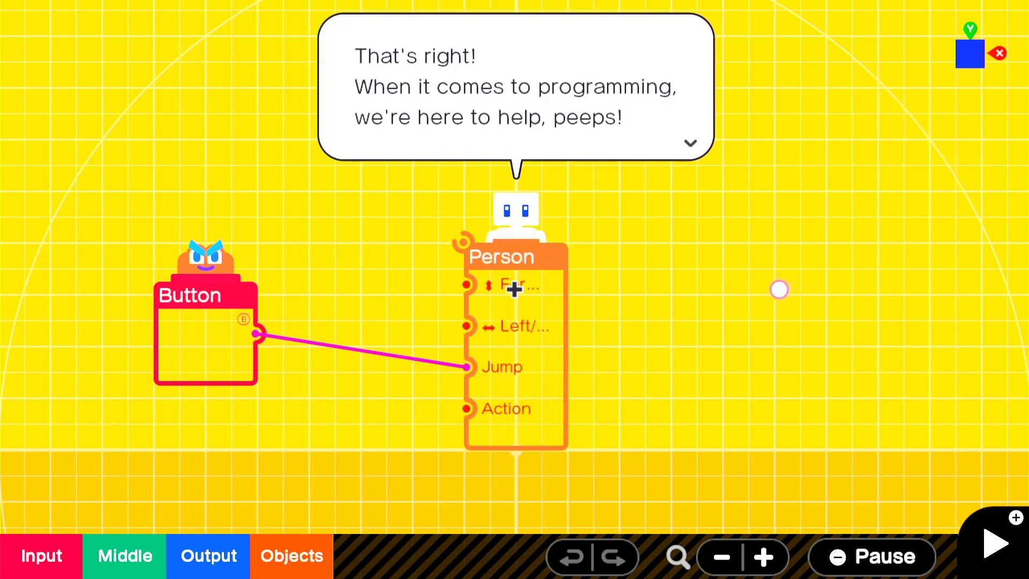
{"action": "left_click", "coordinate": [689, 142]}
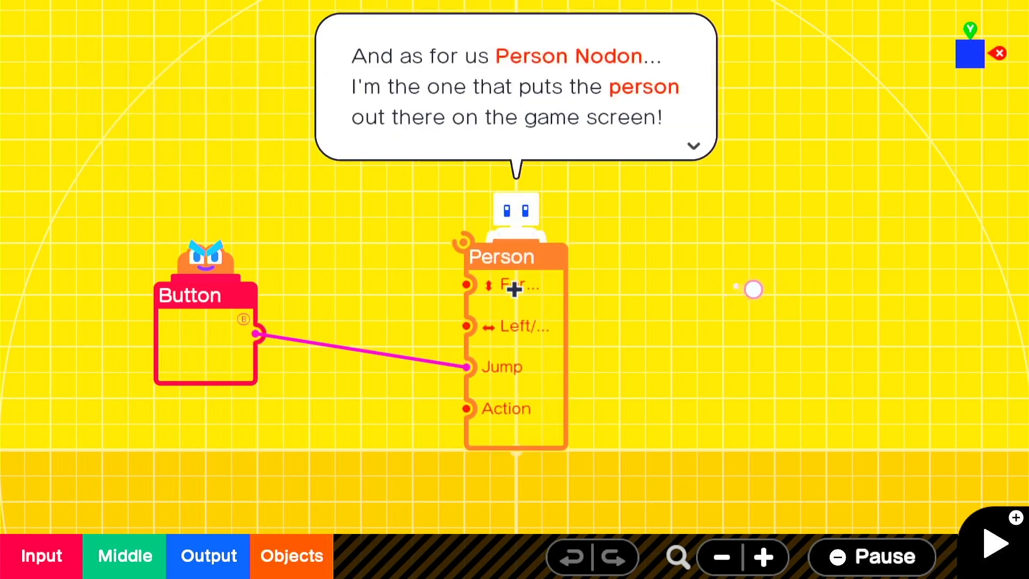
{"action": "left_click", "coordinate": [692, 145]}
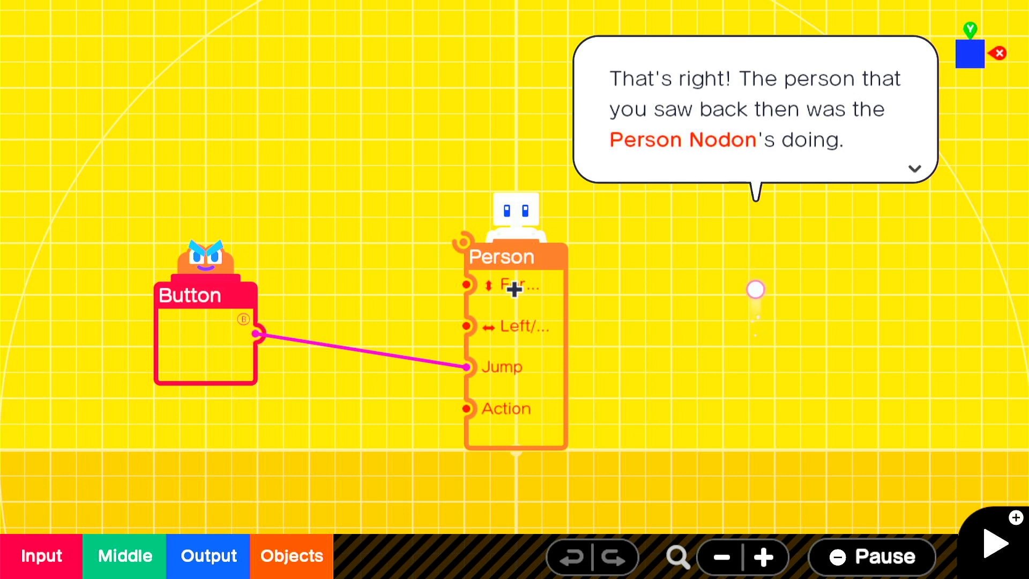
{"action": "left_click", "coordinate": [912, 169]}
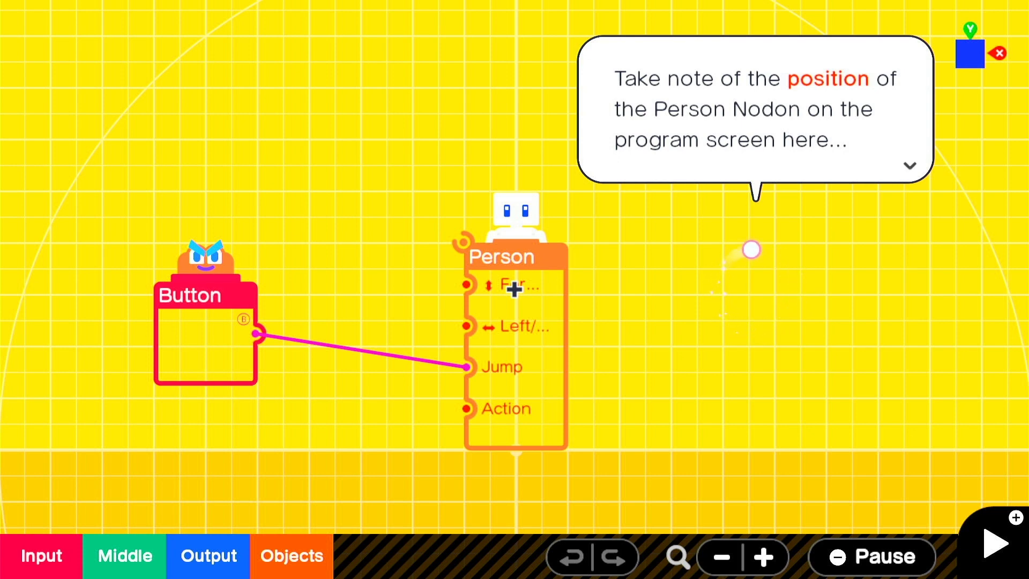
{"action": "left_click", "coordinate": [909, 166]}
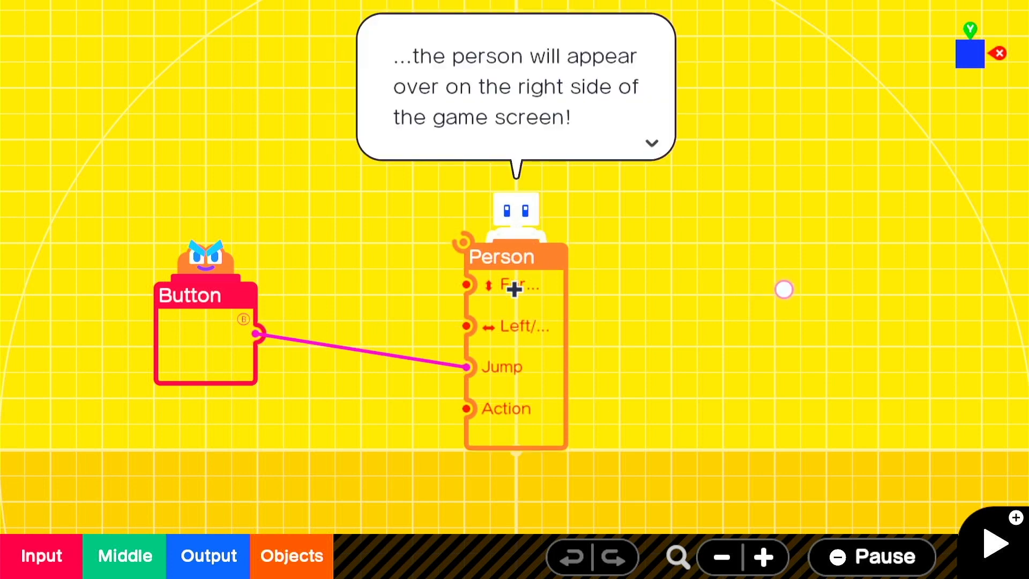
- Finish the Person Nodon position dialogue and switch to the game screen showing the person
{"action": "left_click", "coordinate": [651, 143]}
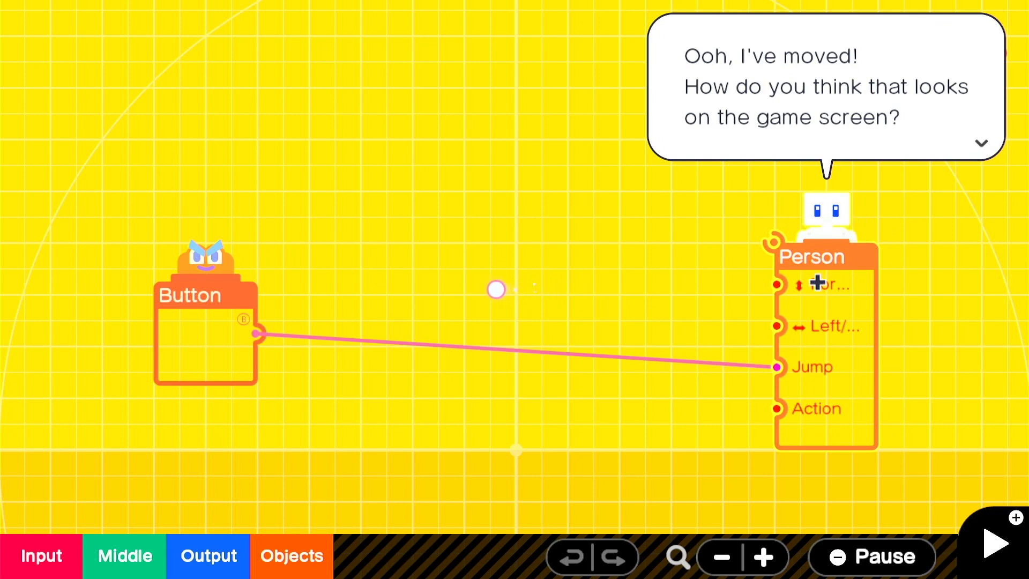
{"action": "mouse_move", "coordinate": [583, 272]}
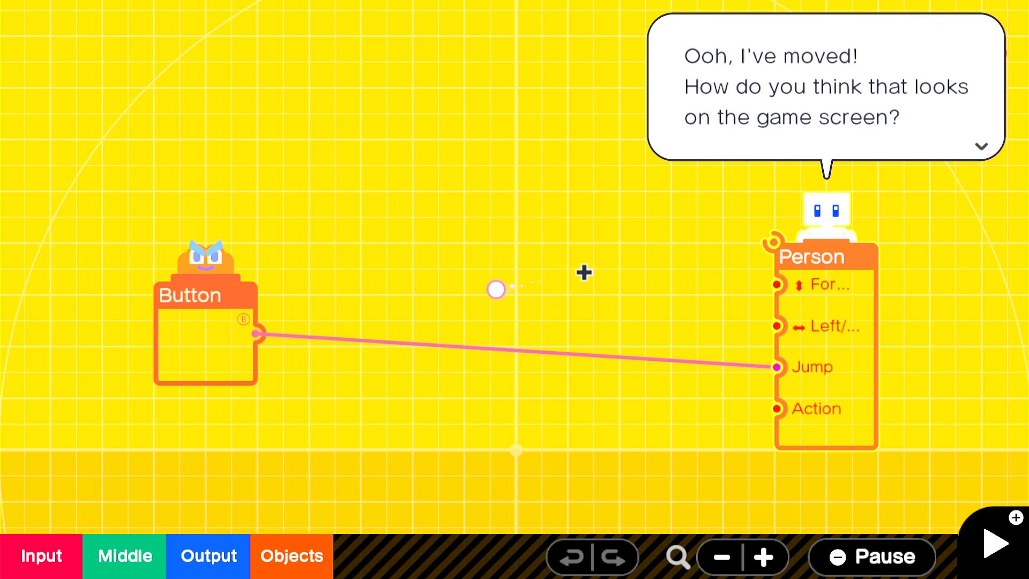
{"action": "mouse_move", "coordinate": [654, 264]}
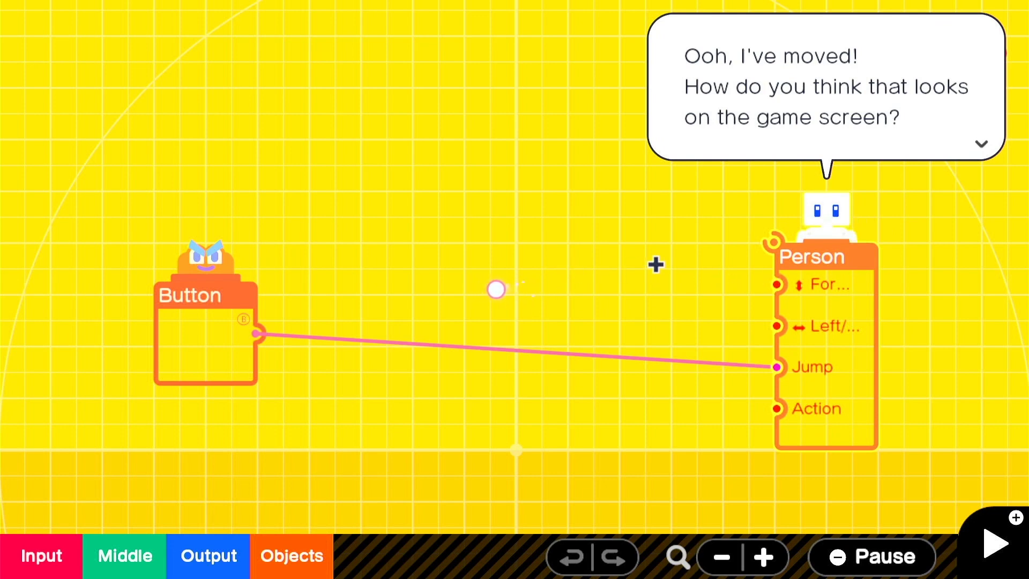
{"action": "mouse_move", "coordinate": [648, 282]}
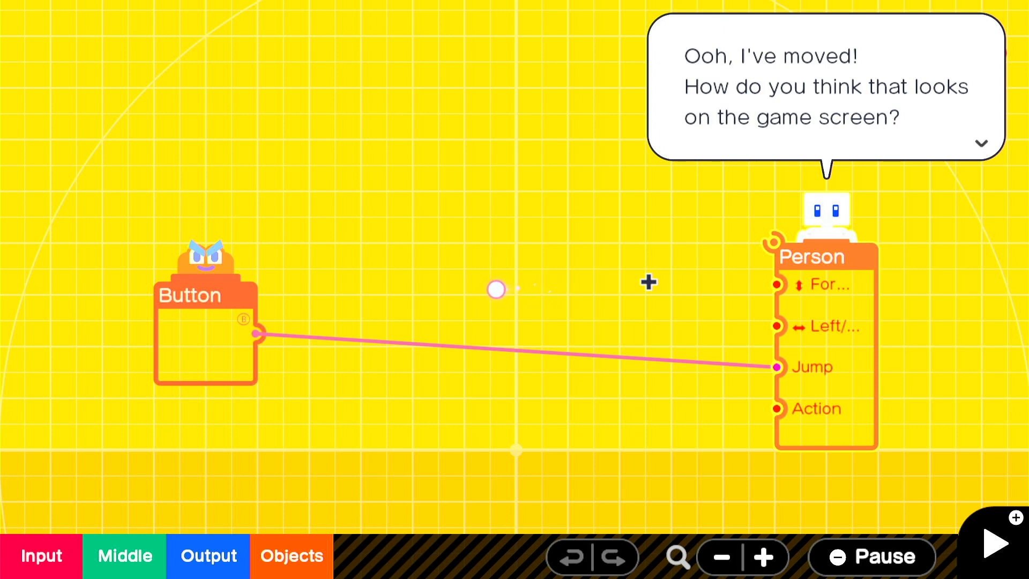
{"action": "left_click", "coordinate": [981, 143]}
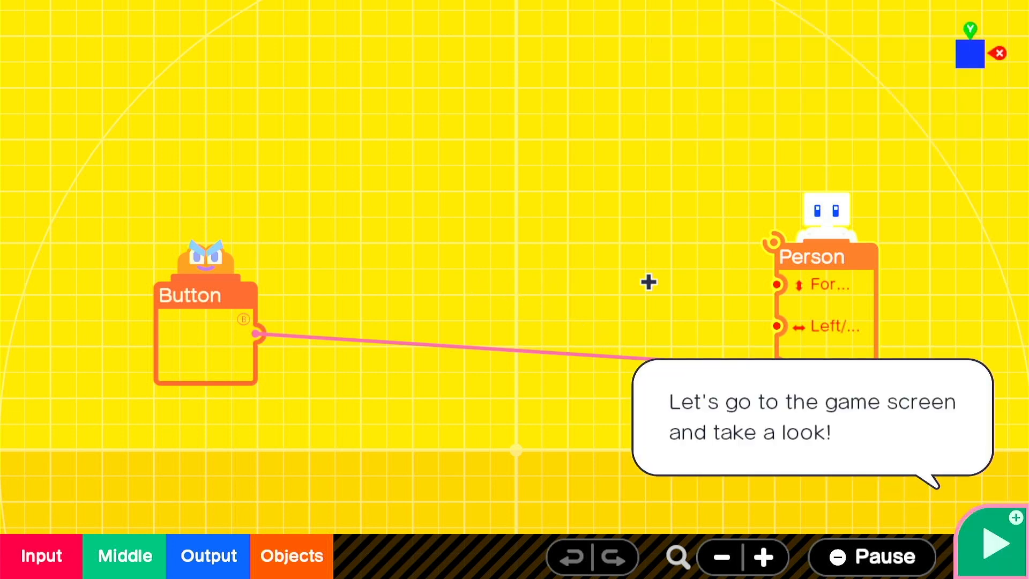
{"action": "left_click", "coordinate": [997, 541]}
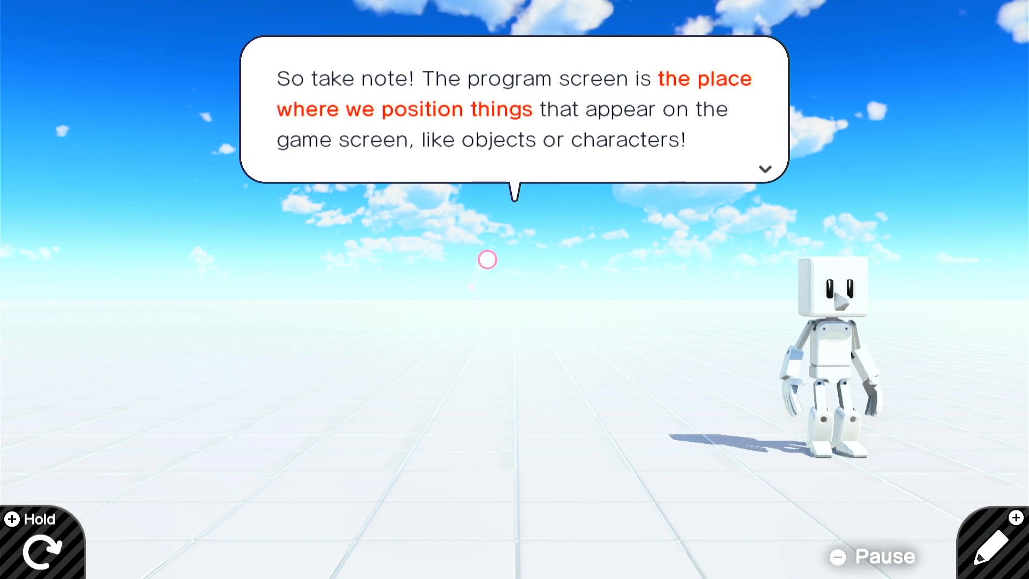
- Follow the guide's program-screen scroll and zoom tutorial until it says 'OK, all done!'
{"action": "left_click", "coordinate": [763, 169]}
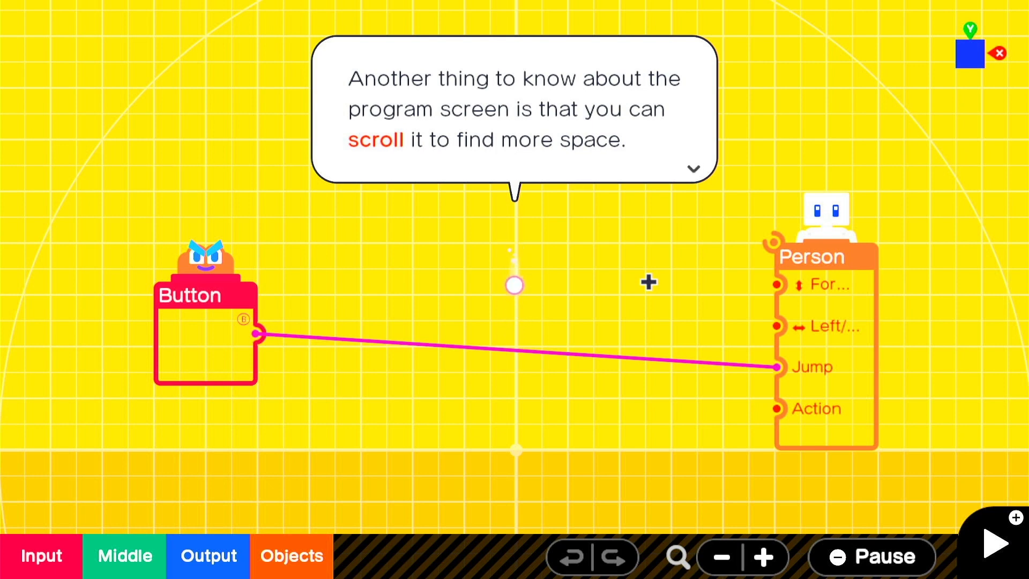
{"action": "left_click", "coordinate": [693, 169]}
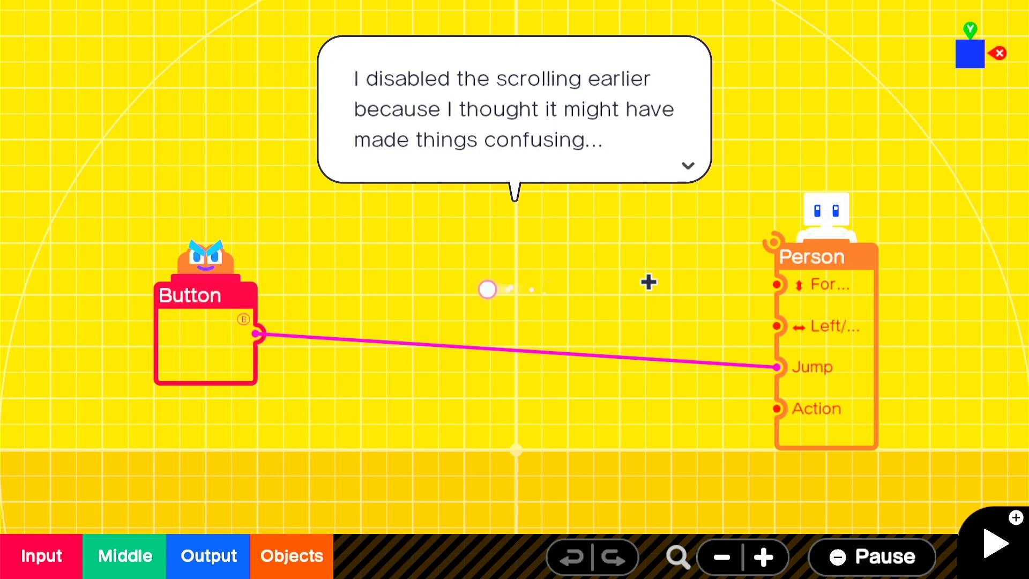
{"action": "left_click", "coordinate": [687, 165]}
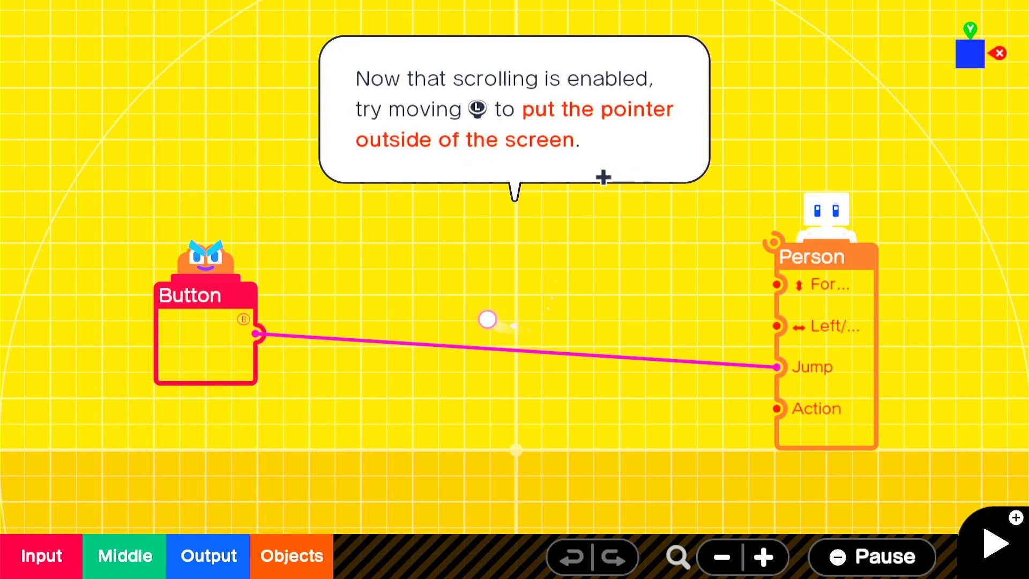
{"action": "mouse_move", "coordinate": [568, 143]}
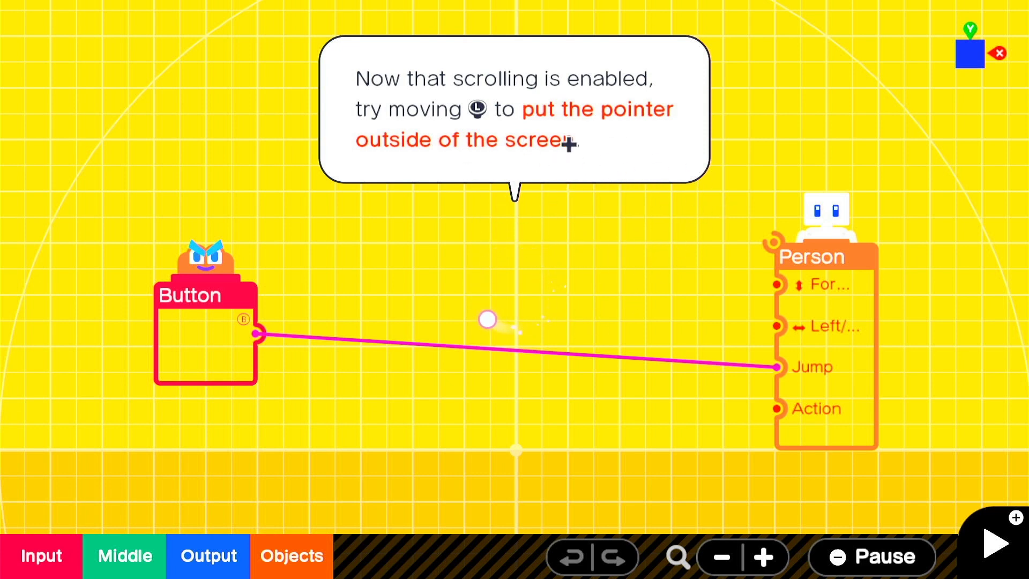
{"action": "mouse_move", "coordinate": [654, 321]}
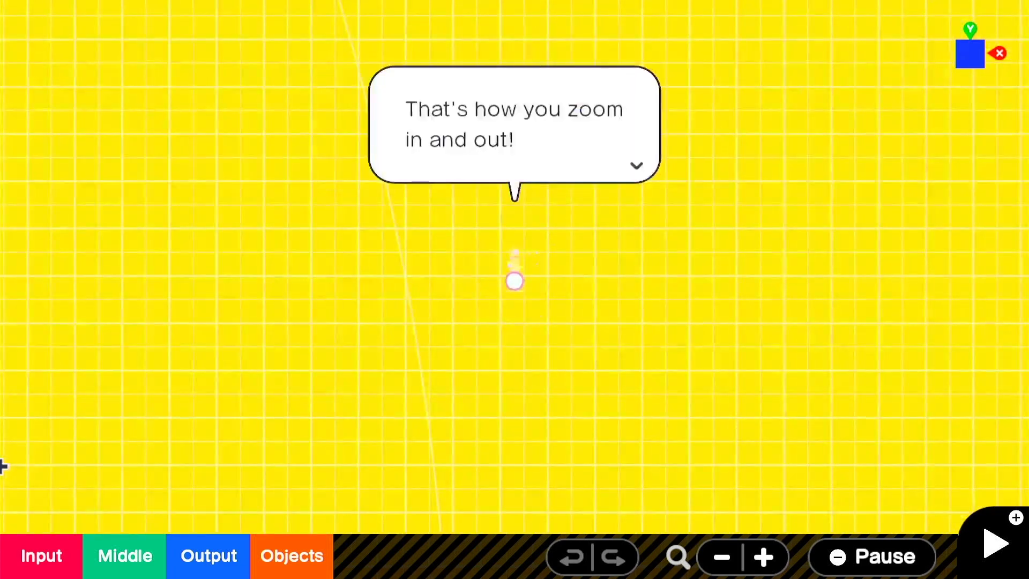
{"action": "left_click", "coordinate": [635, 166]}
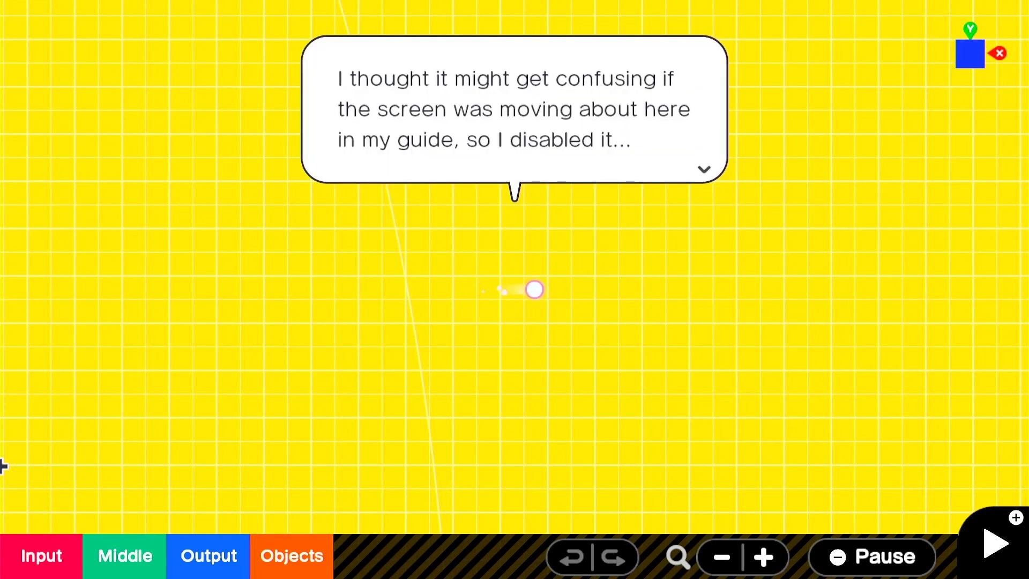
{"action": "left_click", "coordinate": [701, 169]}
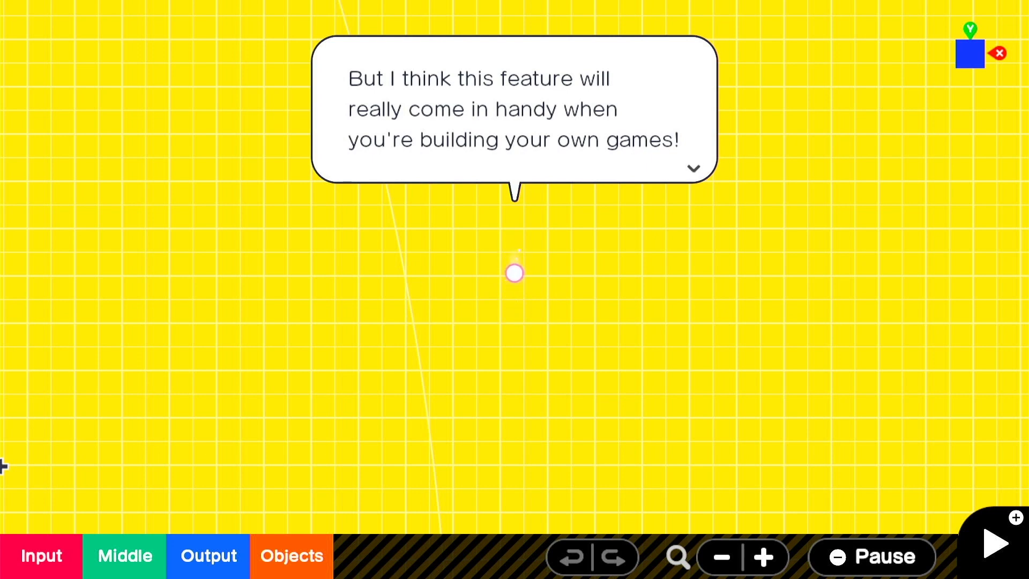
{"action": "left_click", "coordinate": [693, 169]}
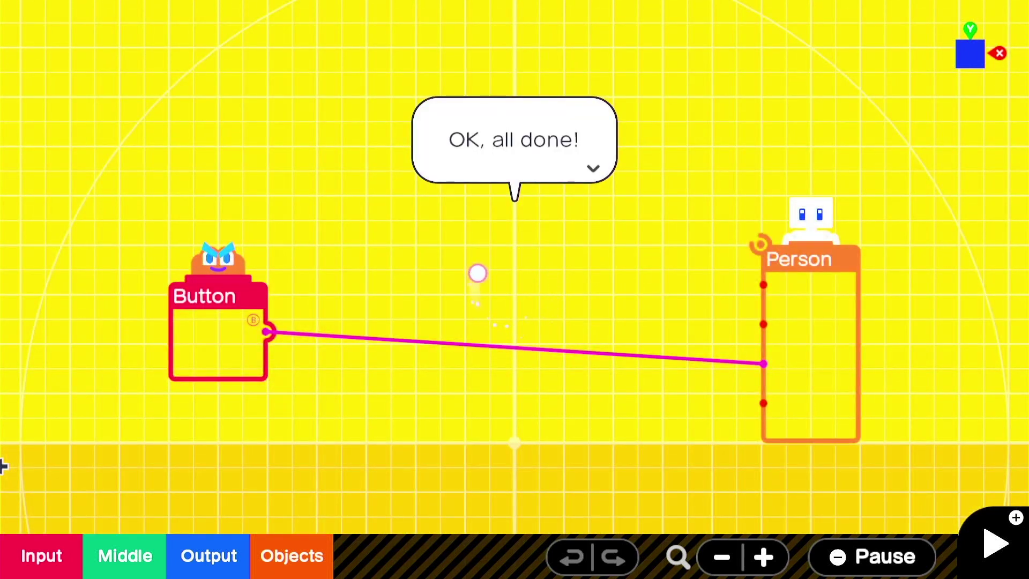
- Step through the guide's explanation leading up to removing the Button-Person connection
{"action": "left_click", "coordinate": [590, 168]}
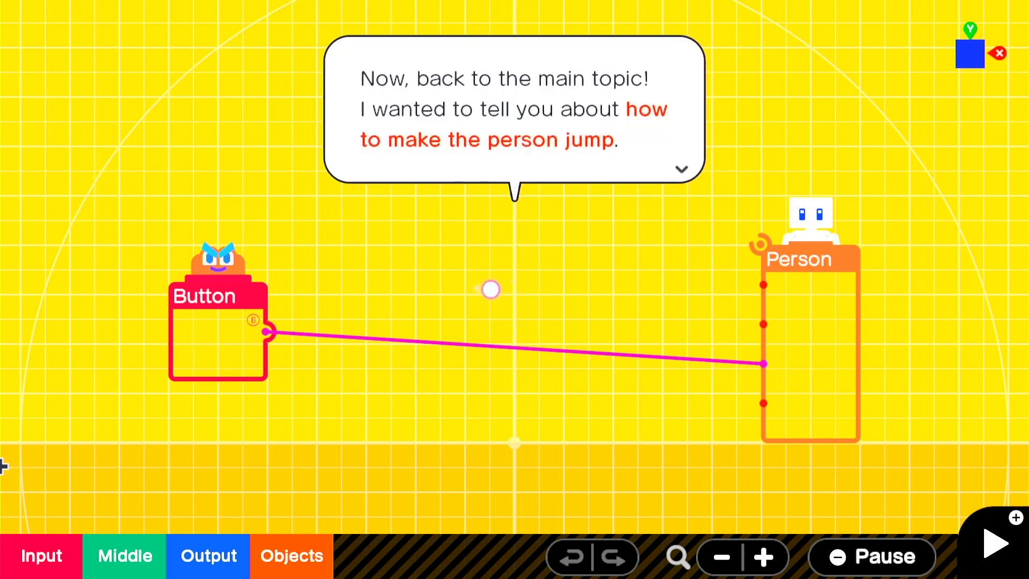
{"action": "left_click", "coordinate": [681, 169]}
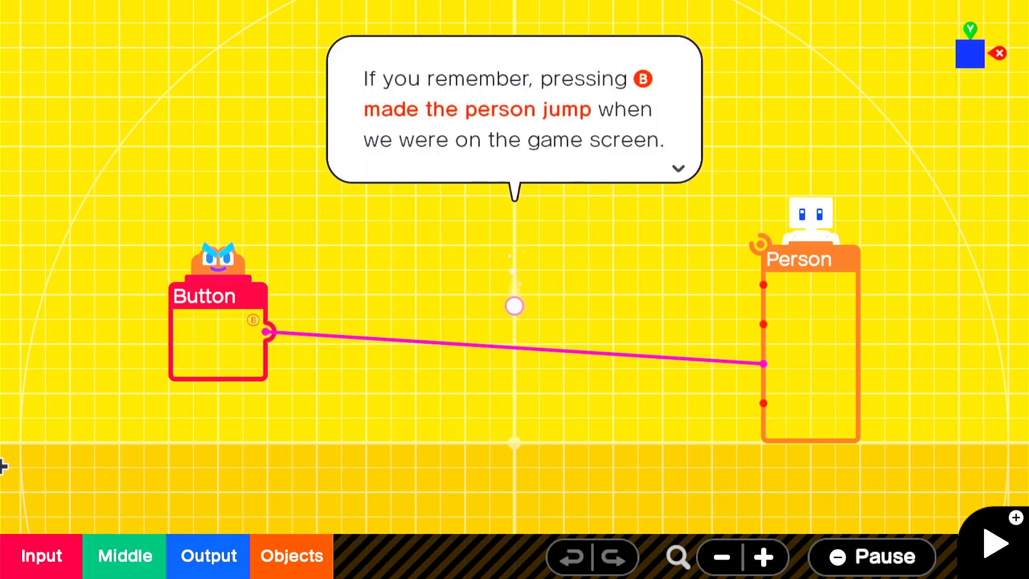
{"action": "left_click", "coordinate": [678, 168]}
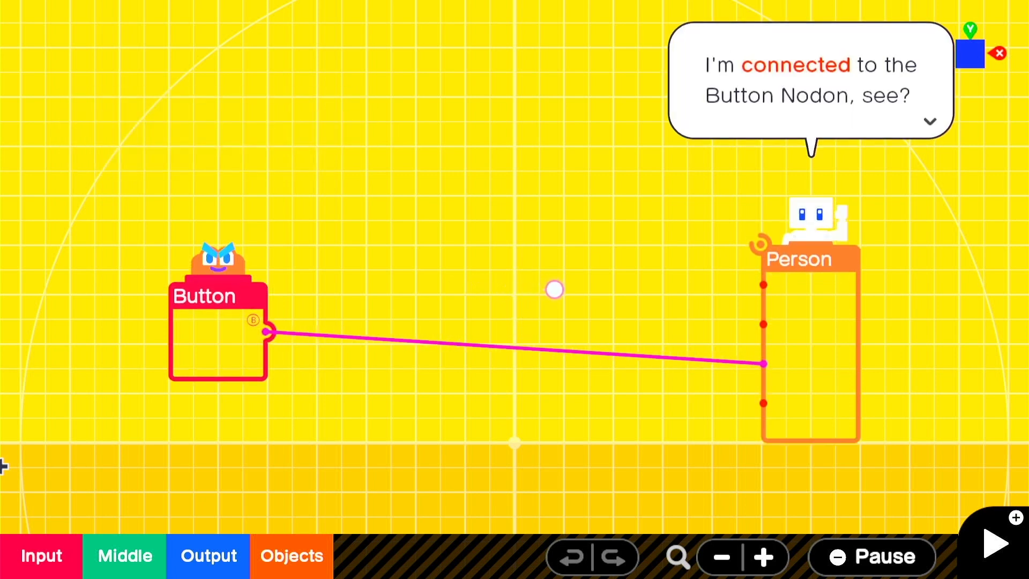
{"action": "left_click", "coordinate": [928, 122]}
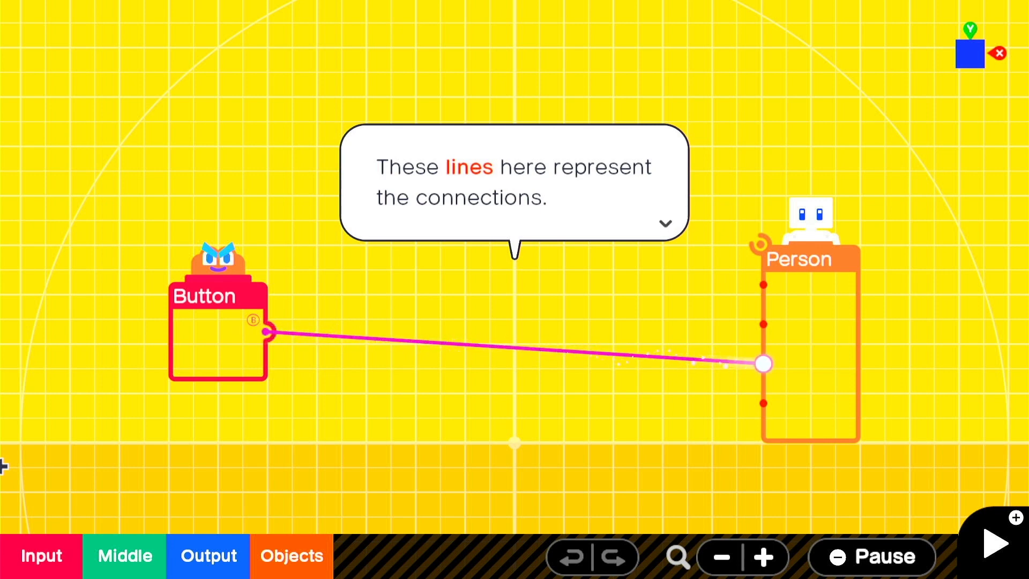
{"action": "left_click", "coordinate": [664, 223]}
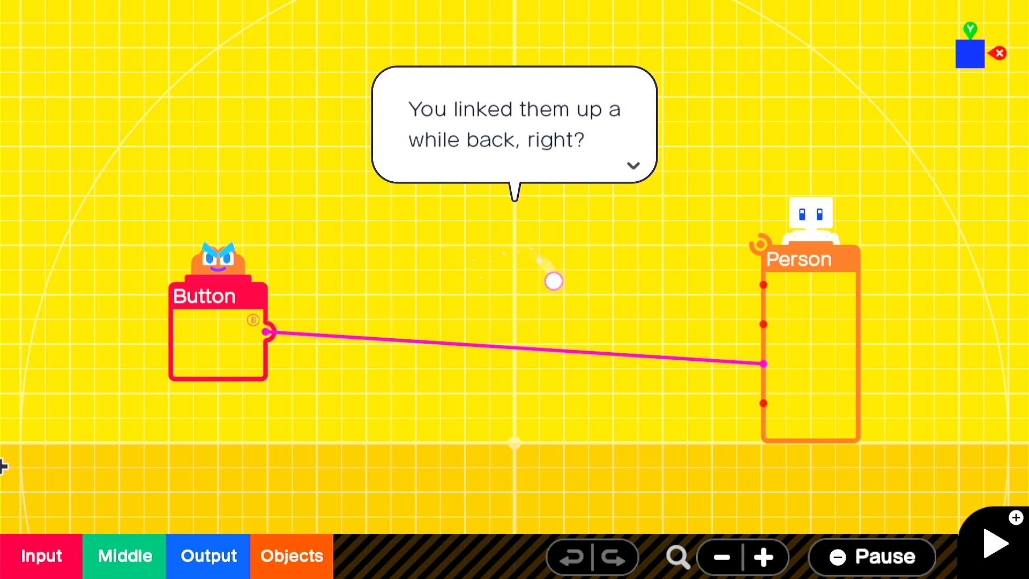
{"action": "left_click", "coordinate": [632, 165]}
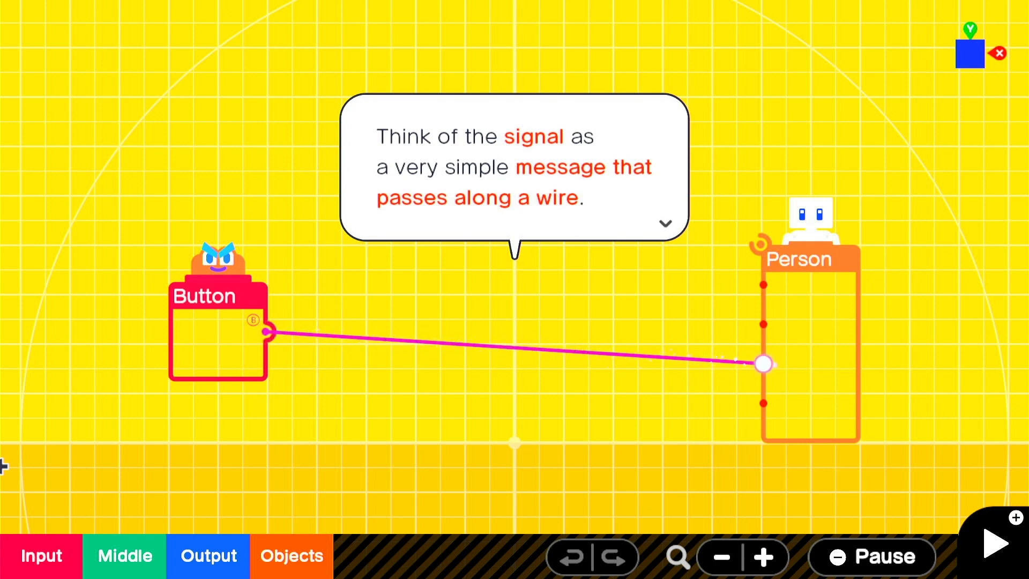
{"action": "left_click", "coordinate": [664, 224]}
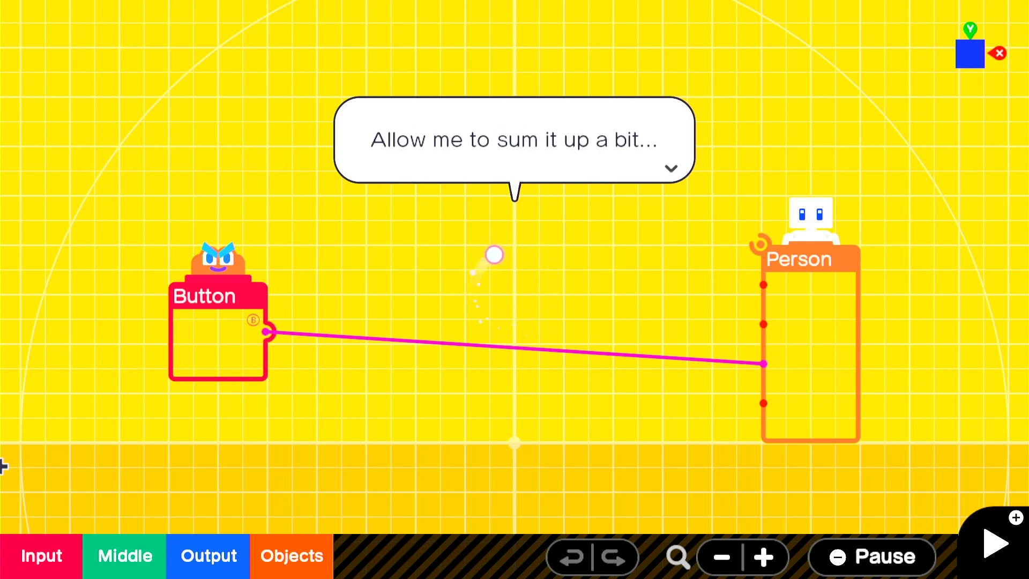
{"action": "left_click", "coordinate": [670, 168]}
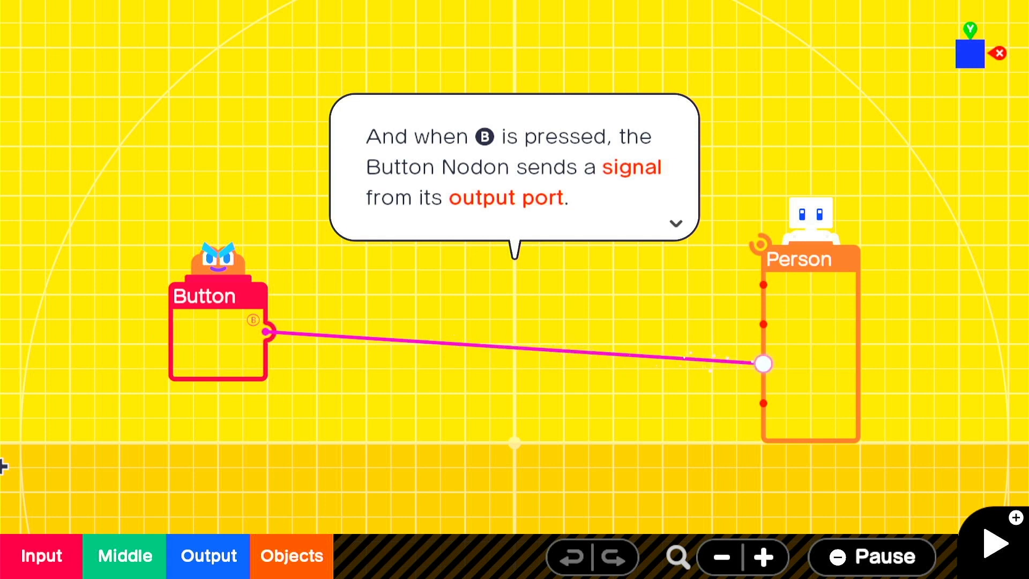
{"action": "left_click", "coordinate": [675, 223]}
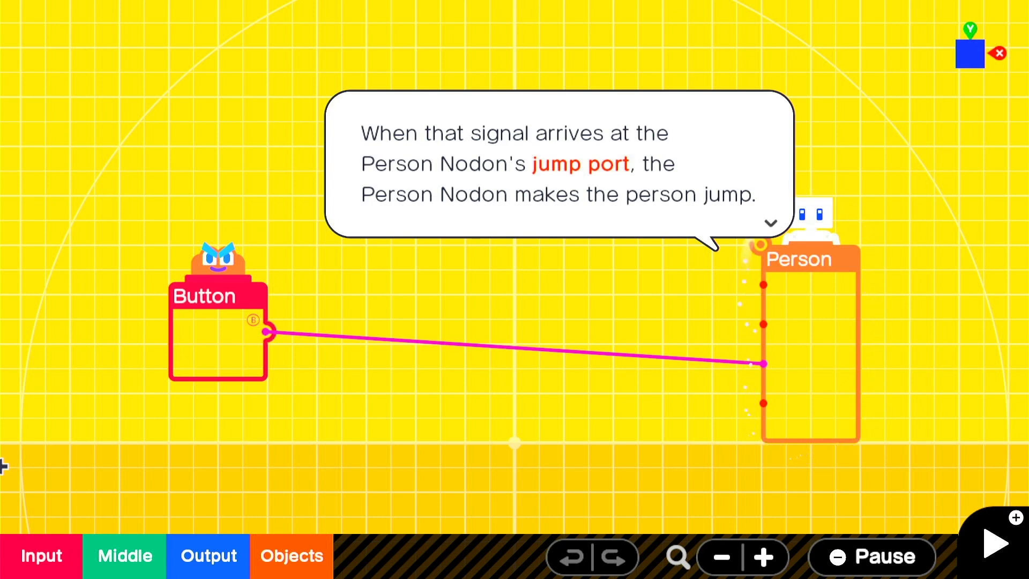
{"action": "left_click", "coordinate": [770, 223]}
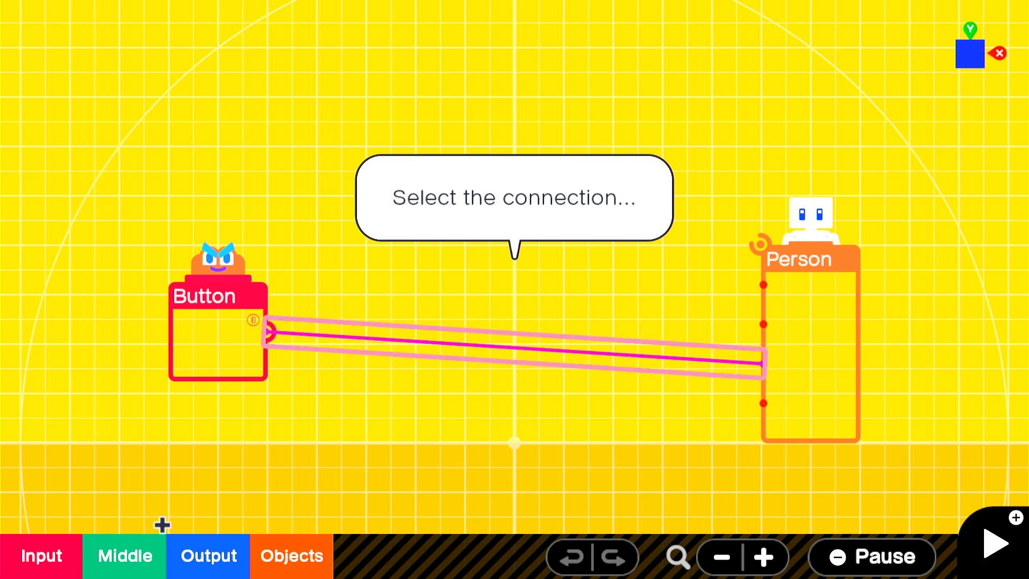
- Select and delete the wire between Button and Person, then go to the game screen
{"action": "left_click", "coordinate": [506, 358]}
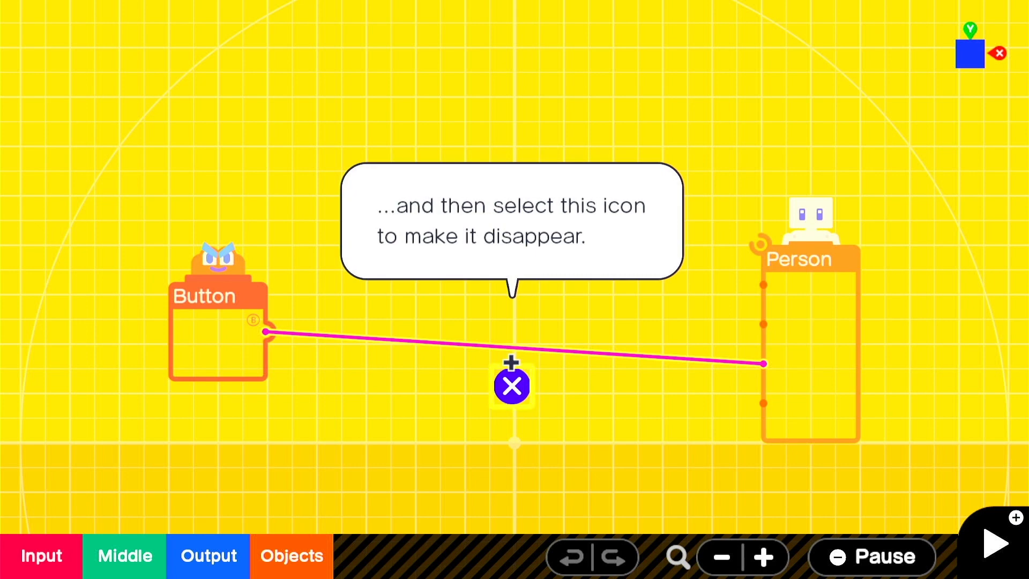
{"action": "left_click", "coordinate": [512, 385]}
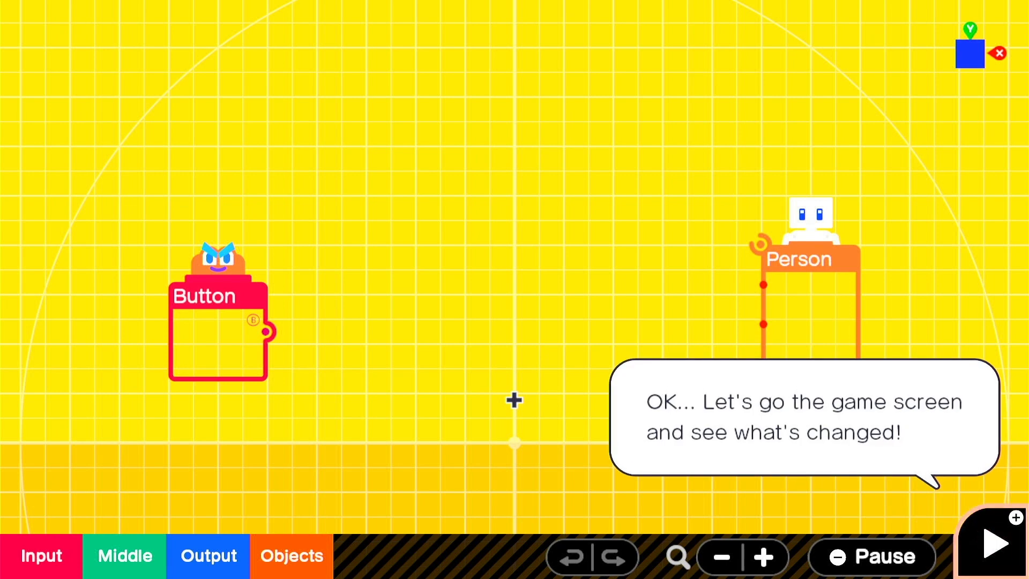
{"action": "left_click", "coordinate": [992, 543]}
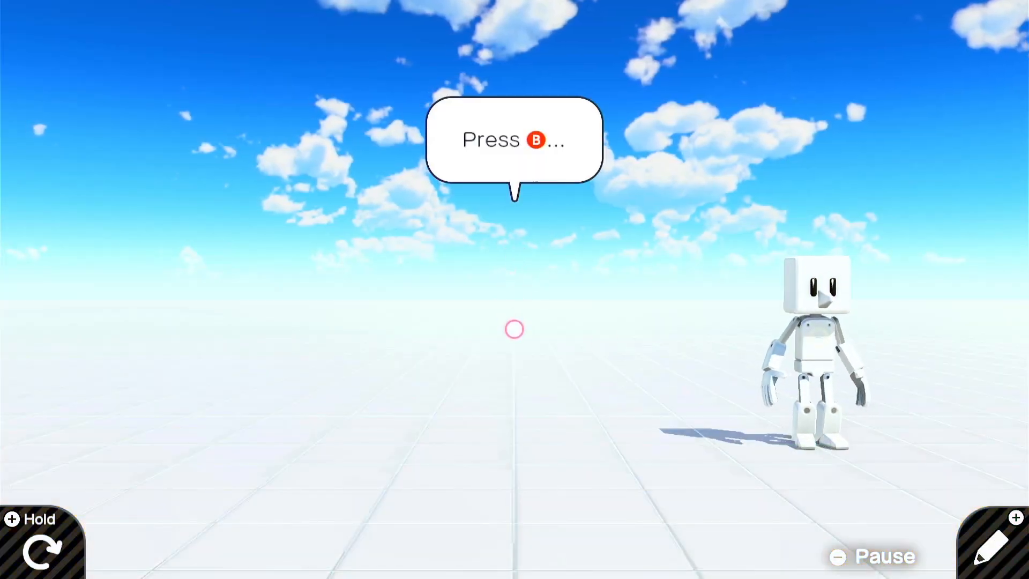
- Press B to confirm the person no longer jumps, then return to the program screen
{"action": "key", "text": "b"}
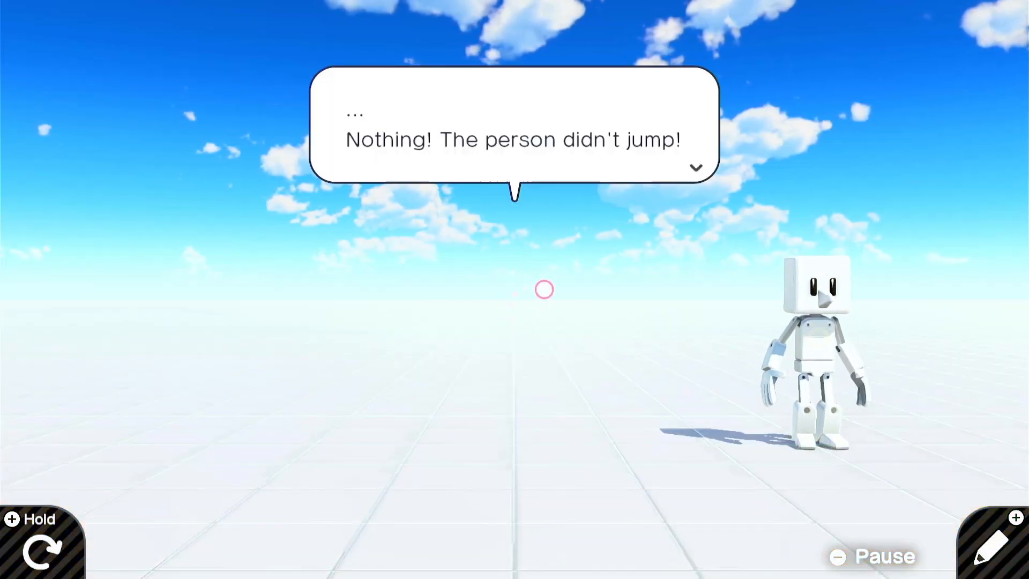
{"action": "left_click", "coordinate": [695, 167]}
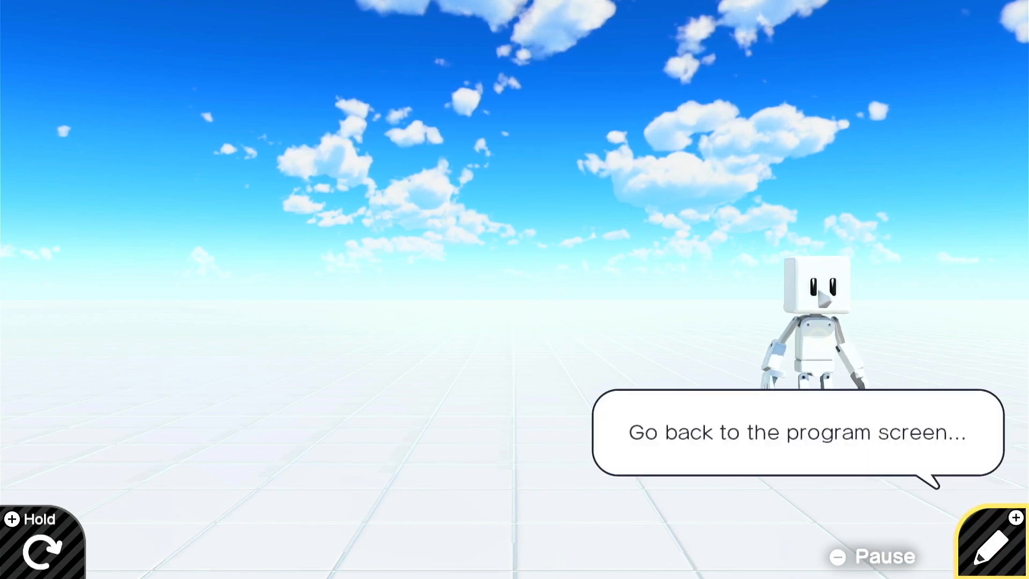
{"action": "left_click", "coordinate": [993, 543]}
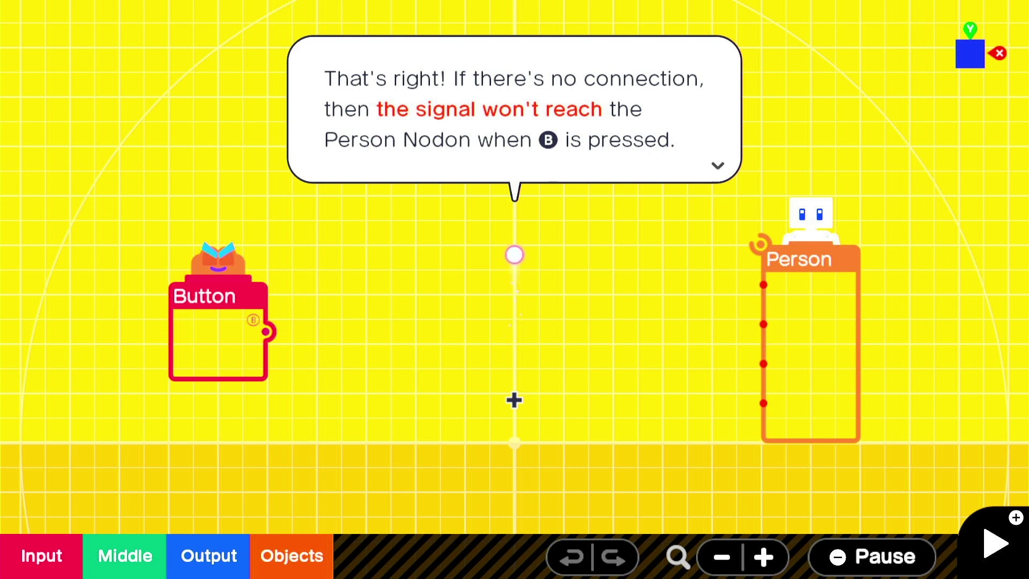
- Reconnect the Button Nodon's output to the Person Nodon and test it on the game screen
{"action": "left_click", "coordinate": [717, 166]}
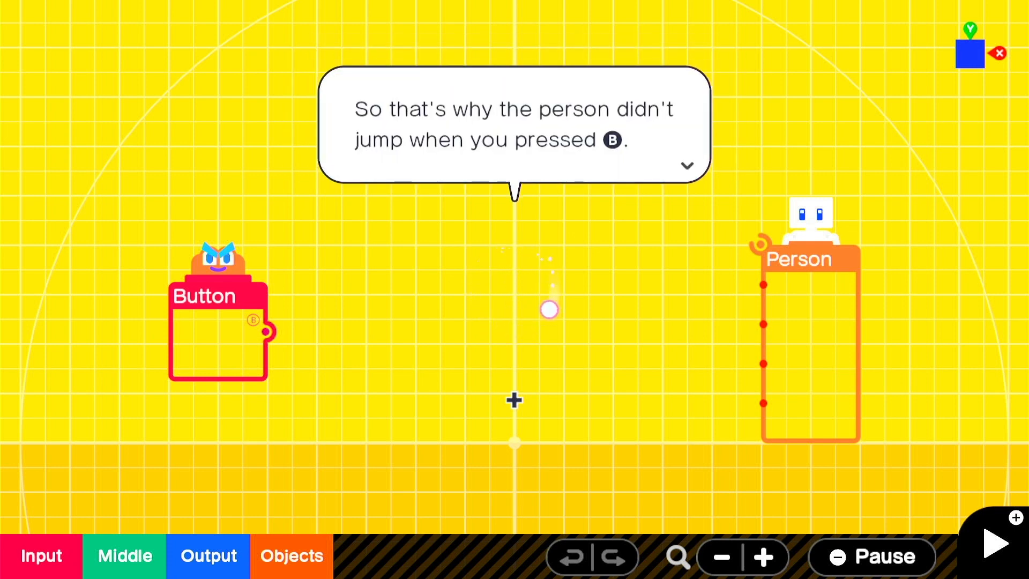
{"action": "left_click", "coordinate": [686, 166]}
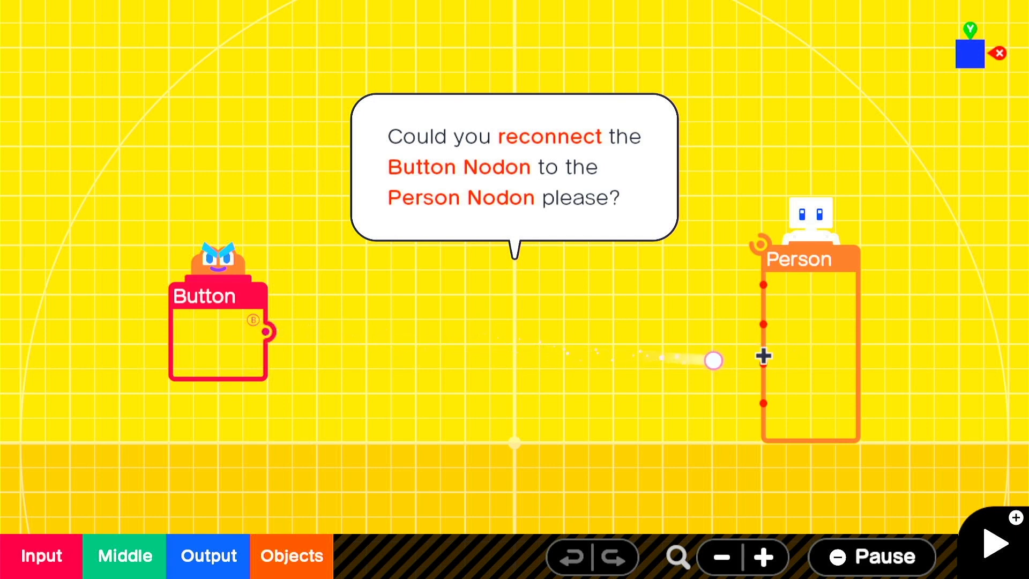
{"action": "mouse_move", "coordinate": [275, 347]}
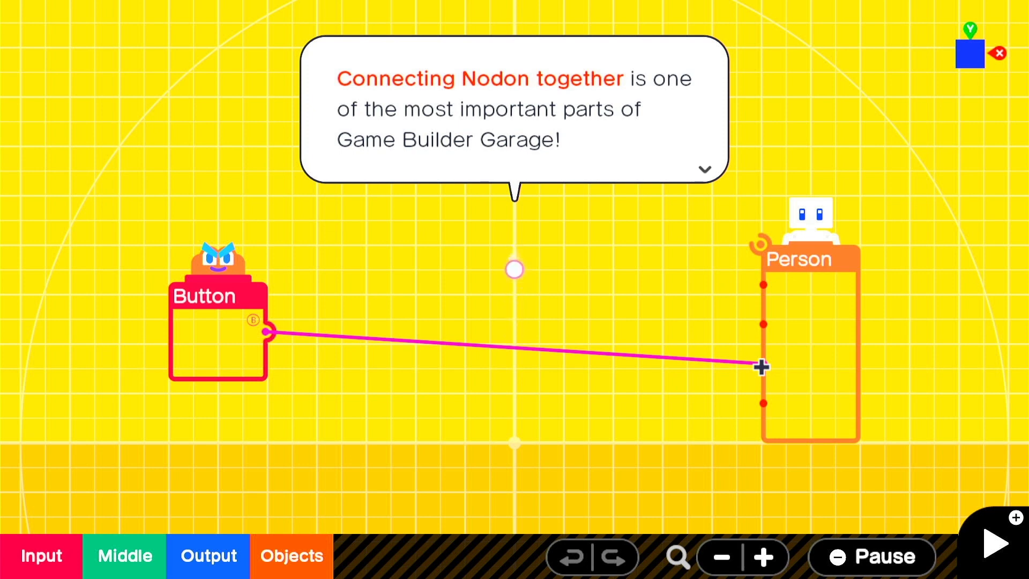
{"action": "left_click", "coordinate": [703, 169]}
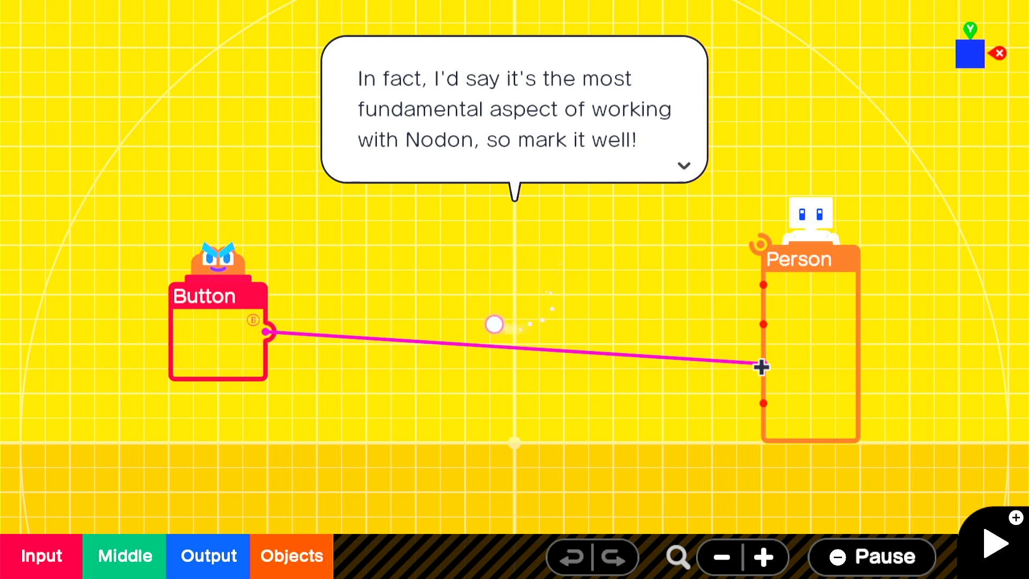
{"action": "left_click", "coordinate": [683, 166]}
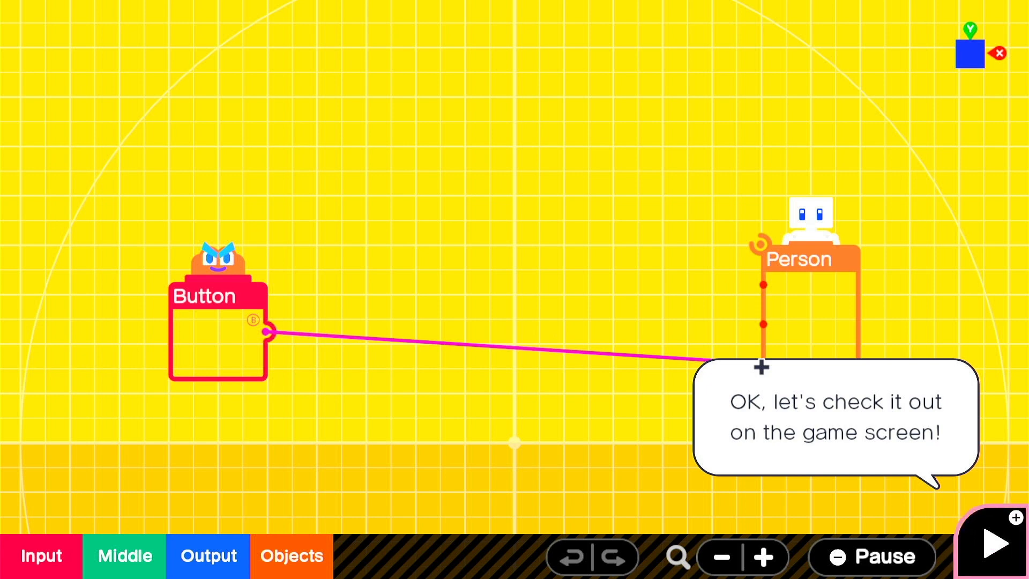
{"action": "left_click", "coordinate": [992, 540]}
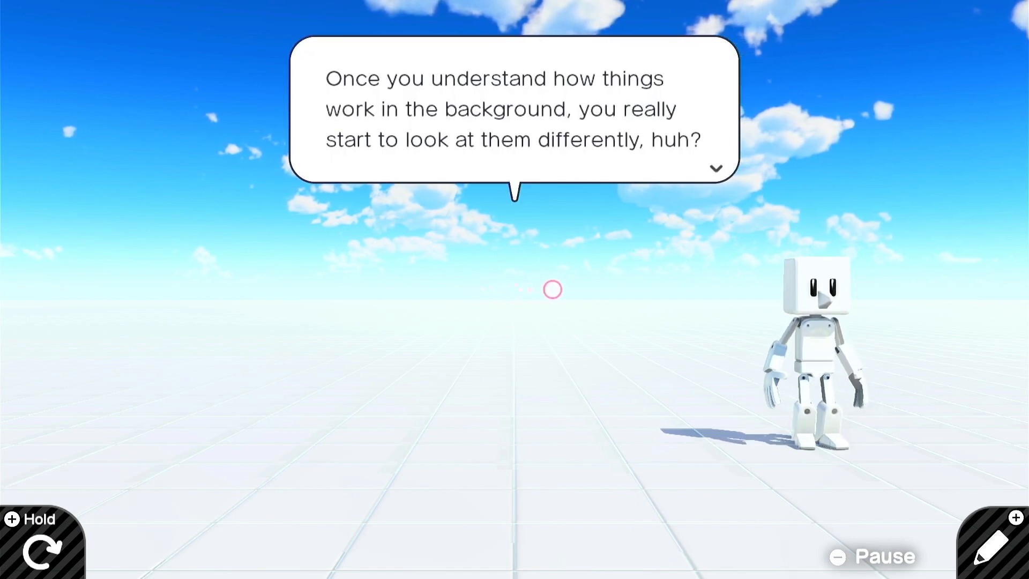
{"action": "left_click", "coordinate": [715, 167]}
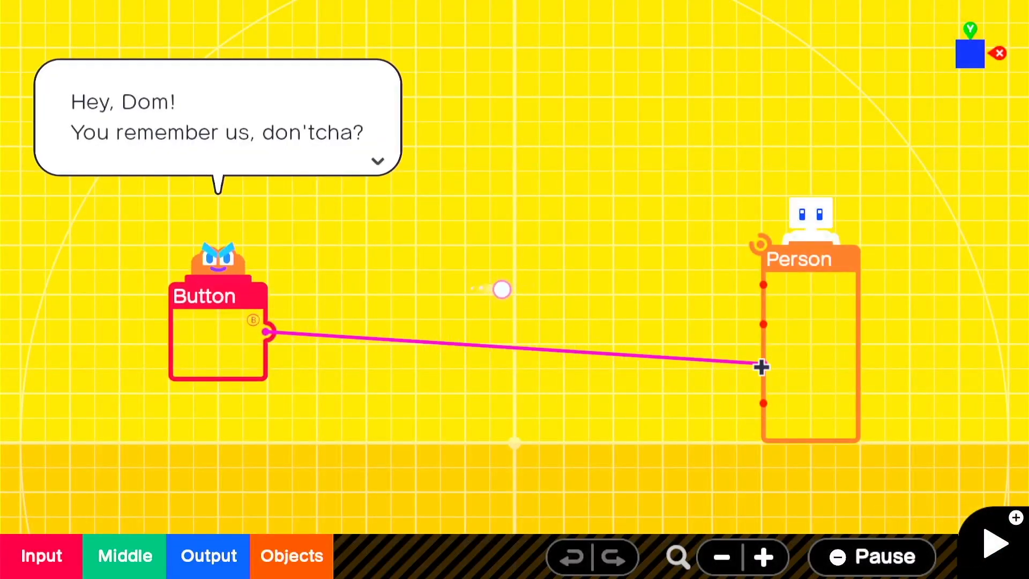
{"action": "left_click", "coordinate": [377, 161]}
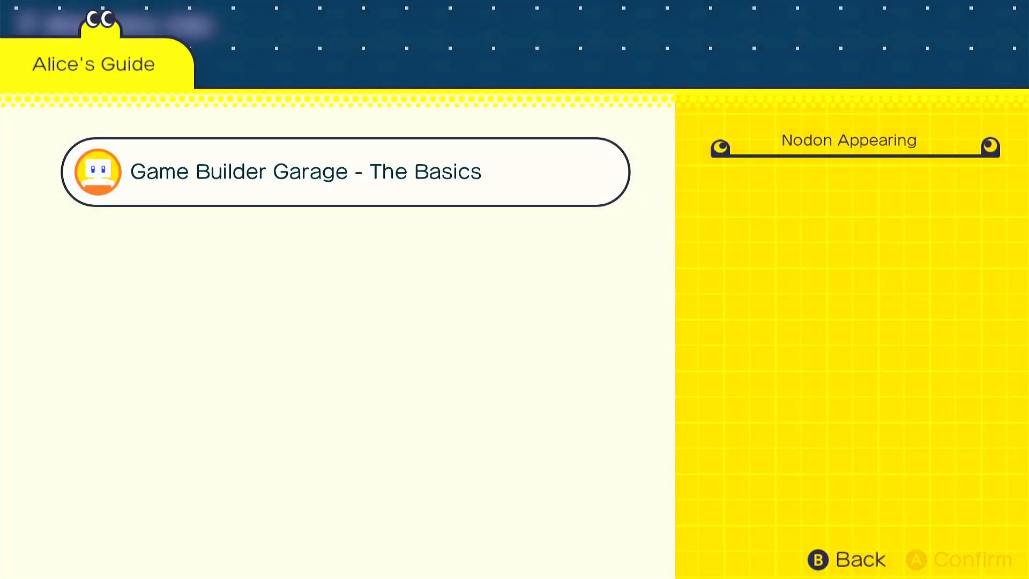
- Read the 'Game Builder Garage - The Basics' entry in Alice's Guide and close the list
{"action": "left_click", "coordinate": [342, 171]}
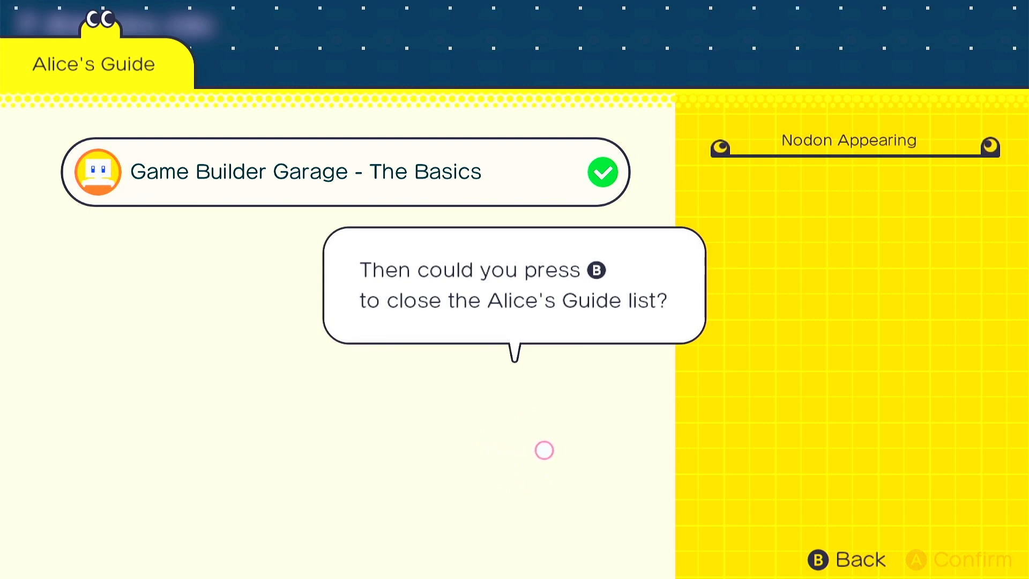
{"action": "key", "text": "b"}
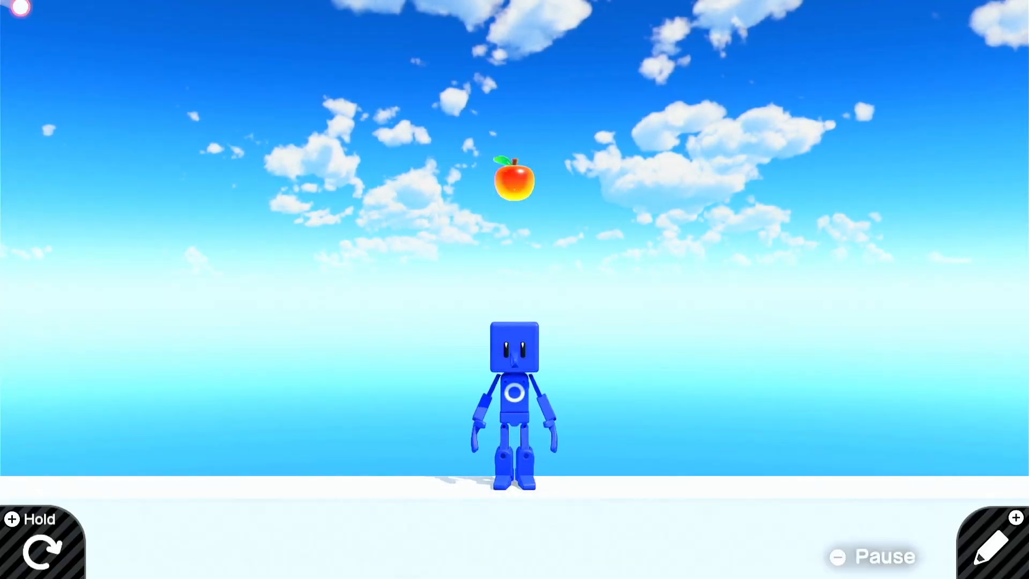
{"action": "mouse_move", "coordinate": [755, 313]}
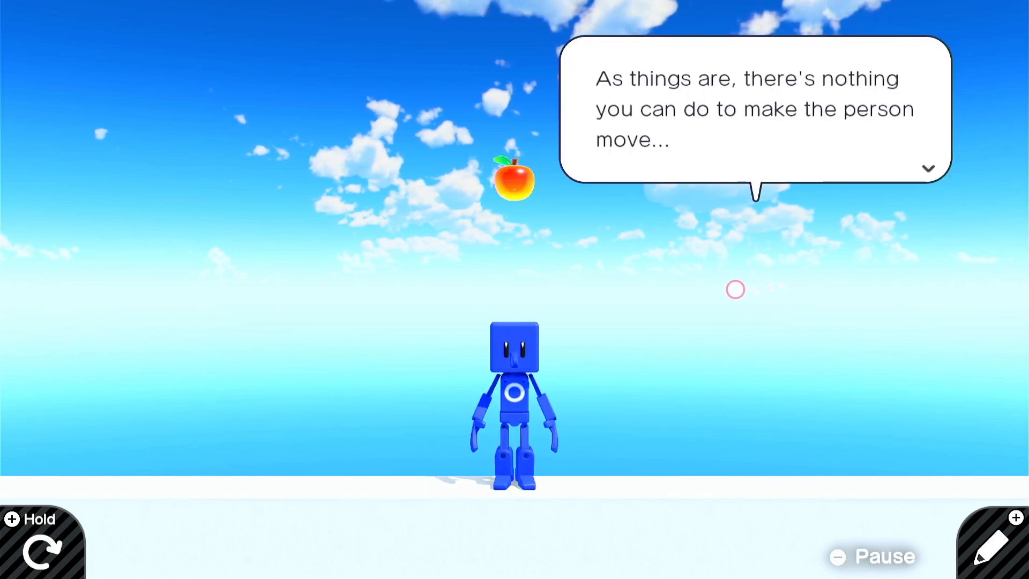
- Hear the guide explain the unreachable apple challenge, then move to the program screen
{"action": "left_click", "coordinate": [926, 168]}
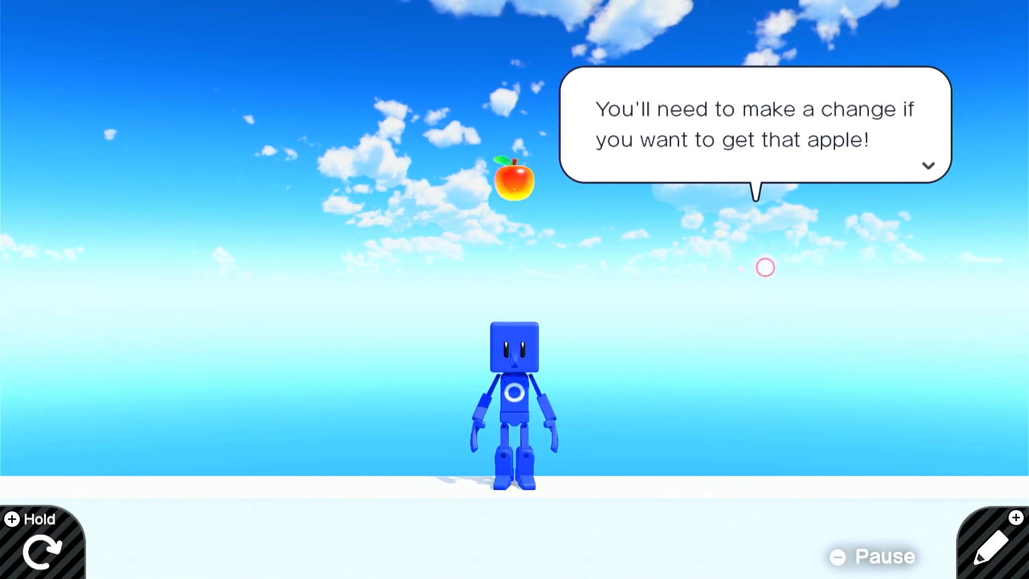
{"action": "left_click", "coordinate": [927, 166]}
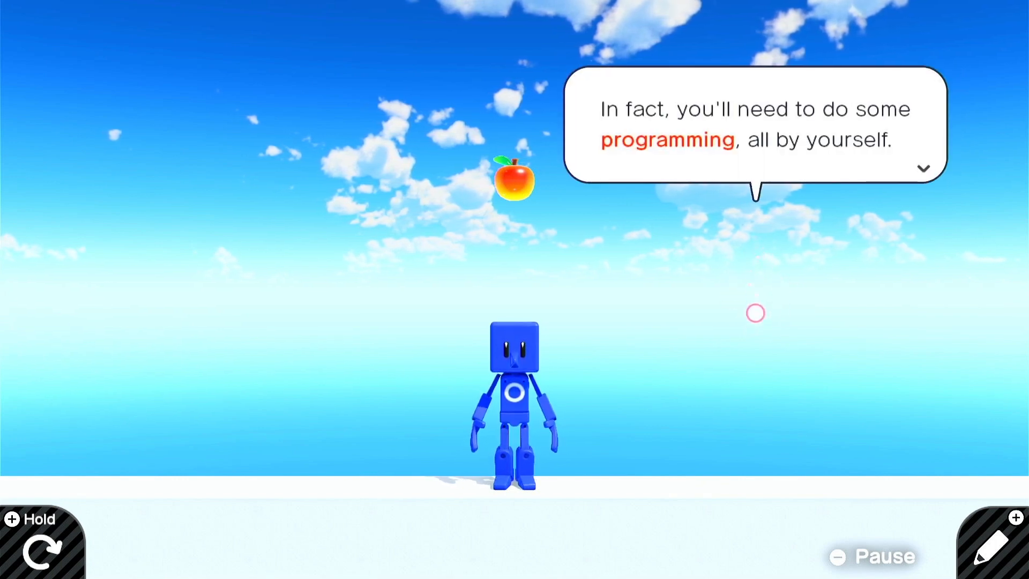
{"action": "left_click", "coordinate": [921, 169]}
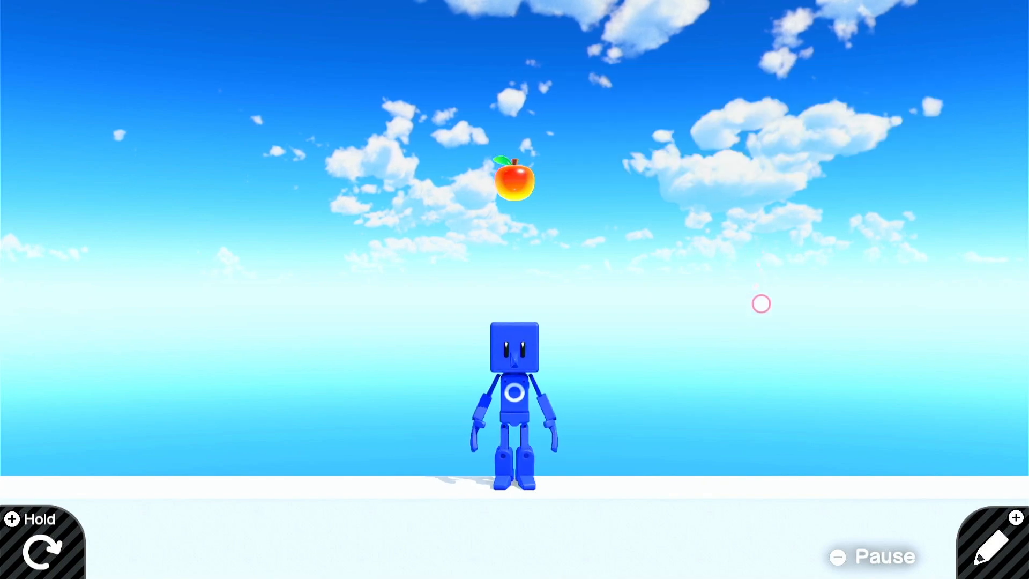
{"action": "left_click", "coordinate": [993, 547]}
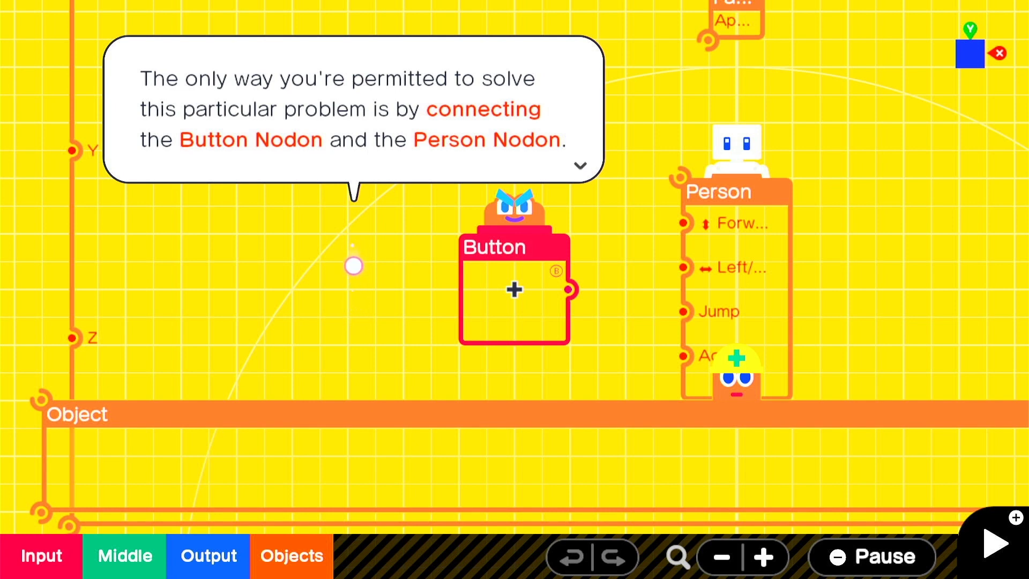
- Dismiss the hints and wire the Button Nodon's output to the Person Nodon's Jump port
{"action": "left_click", "coordinate": [580, 165]}
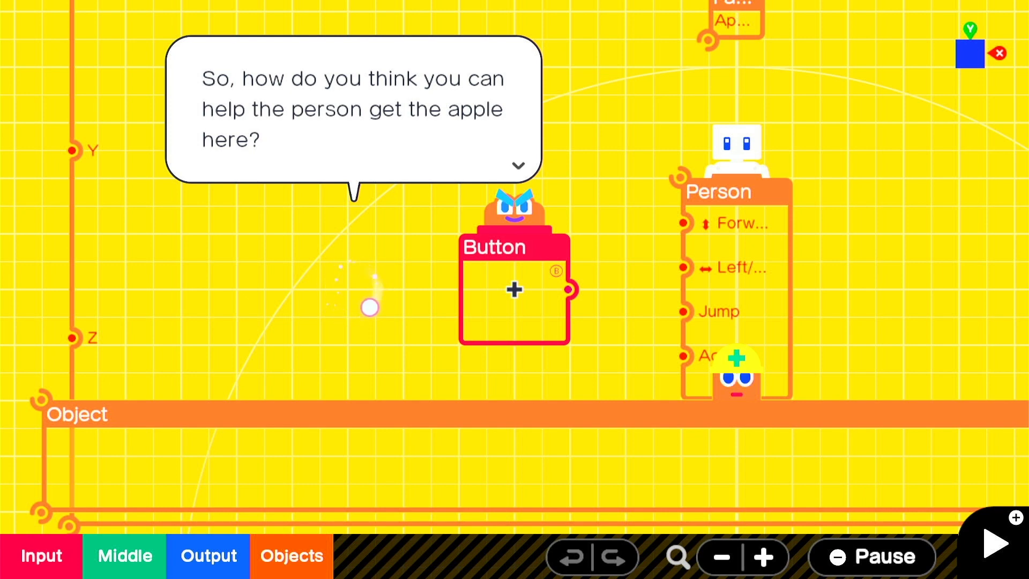
{"action": "left_click", "coordinate": [517, 165]}
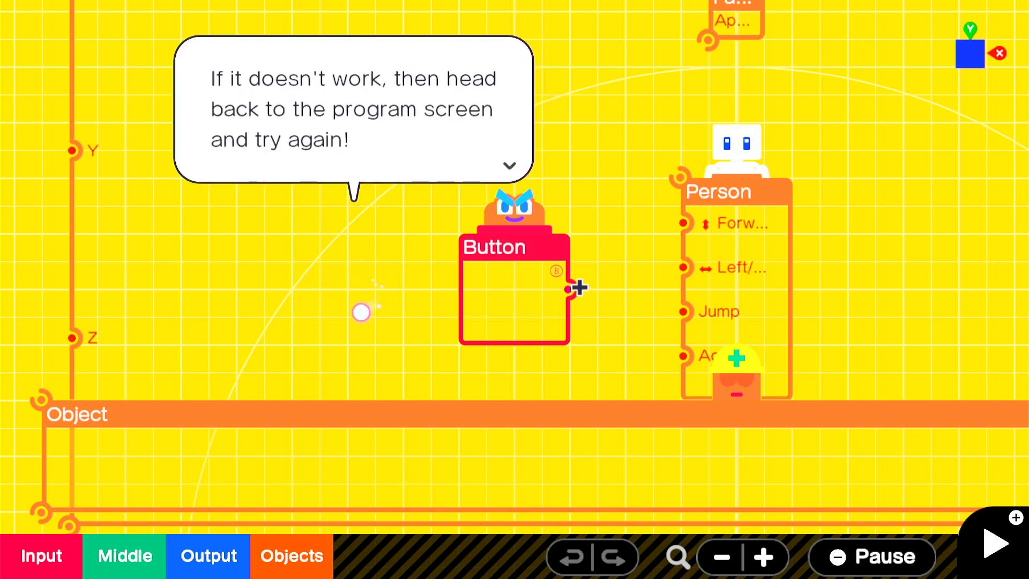
{"action": "left_click", "coordinate": [509, 164]}
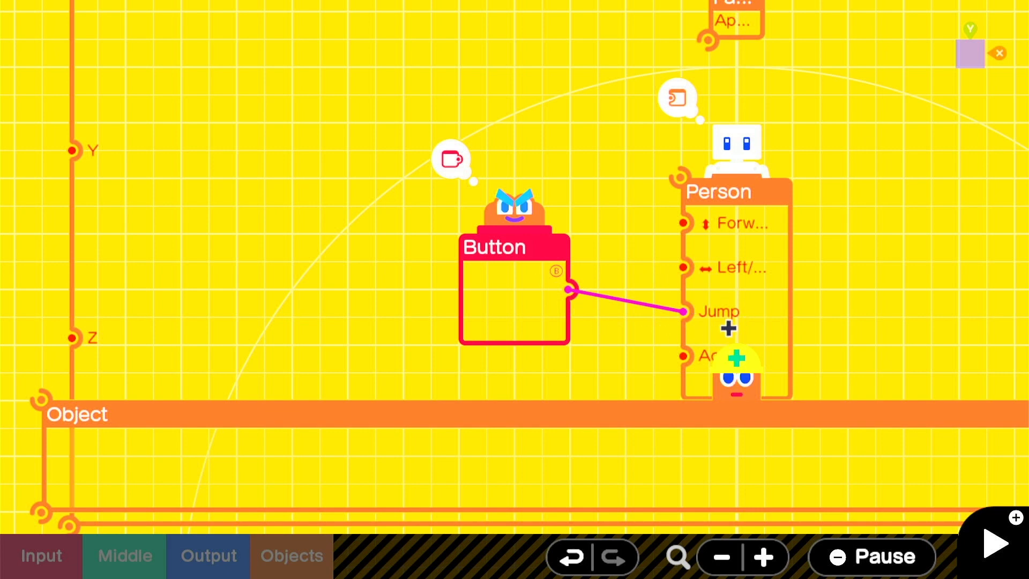
{"action": "left_click", "coordinate": [994, 542]}
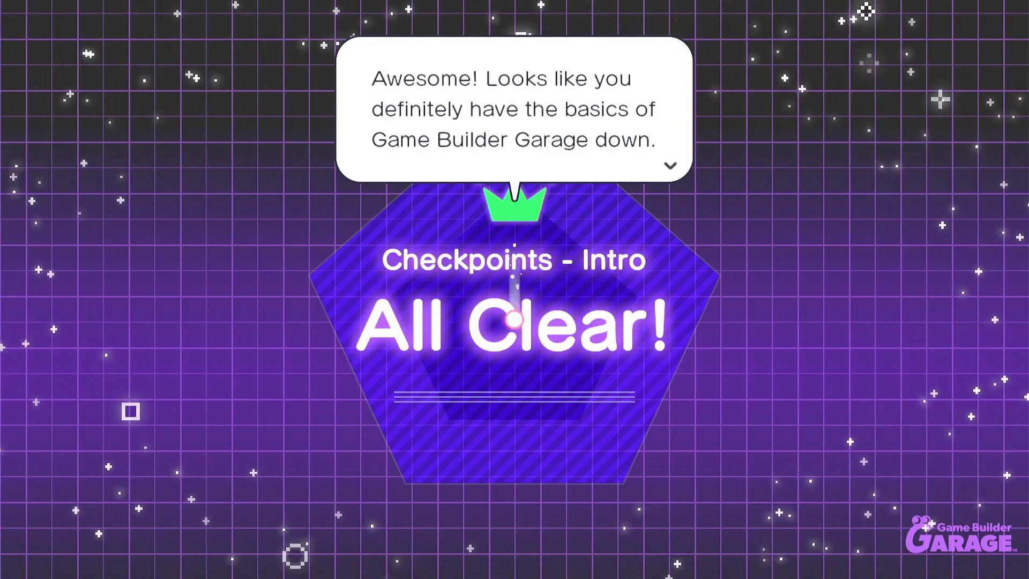
- Go through the All Clear wrap-up about checkpoints and Alice's Guide
{"action": "left_click", "coordinate": [668, 166]}
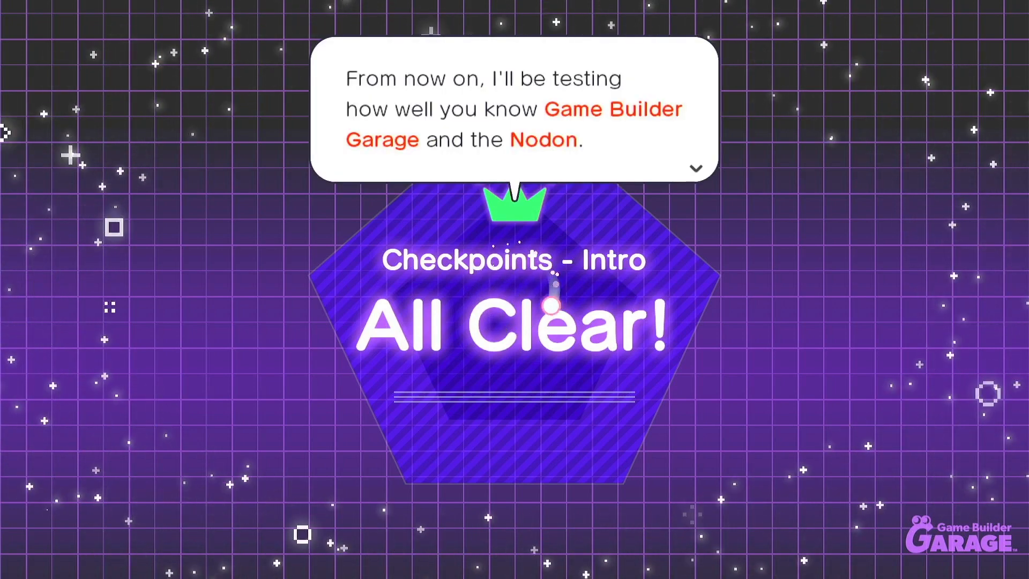
{"action": "left_click", "coordinate": [693, 168]}
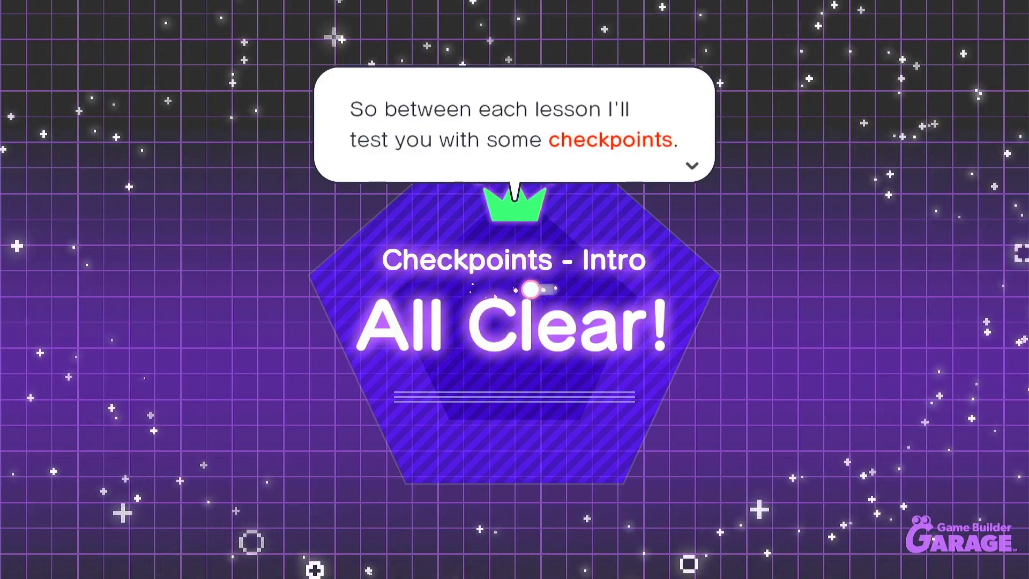
{"action": "left_click", "coordinate": [690, 166]}
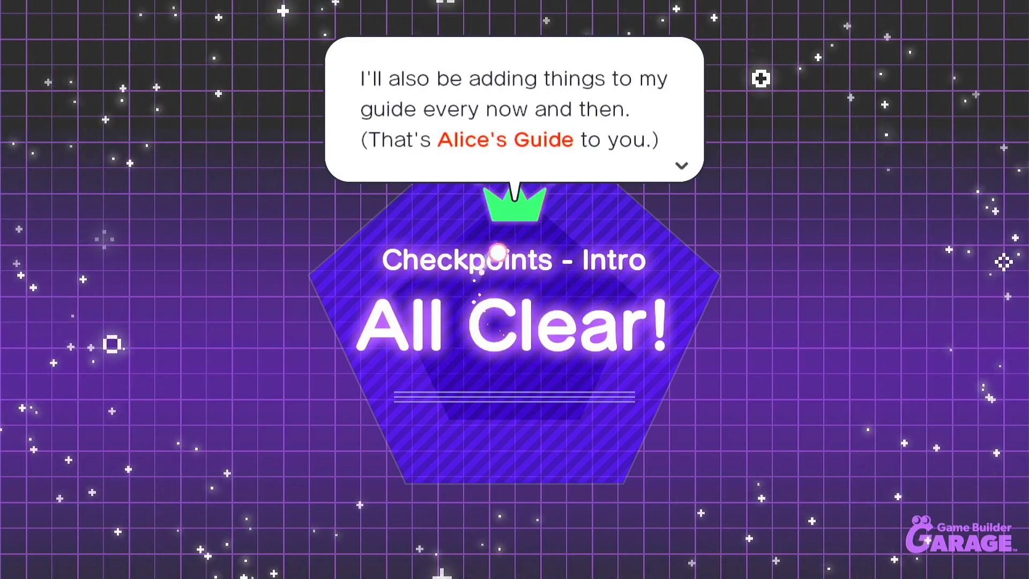
{"action": "left_click", "coordinate": [680, 165]}
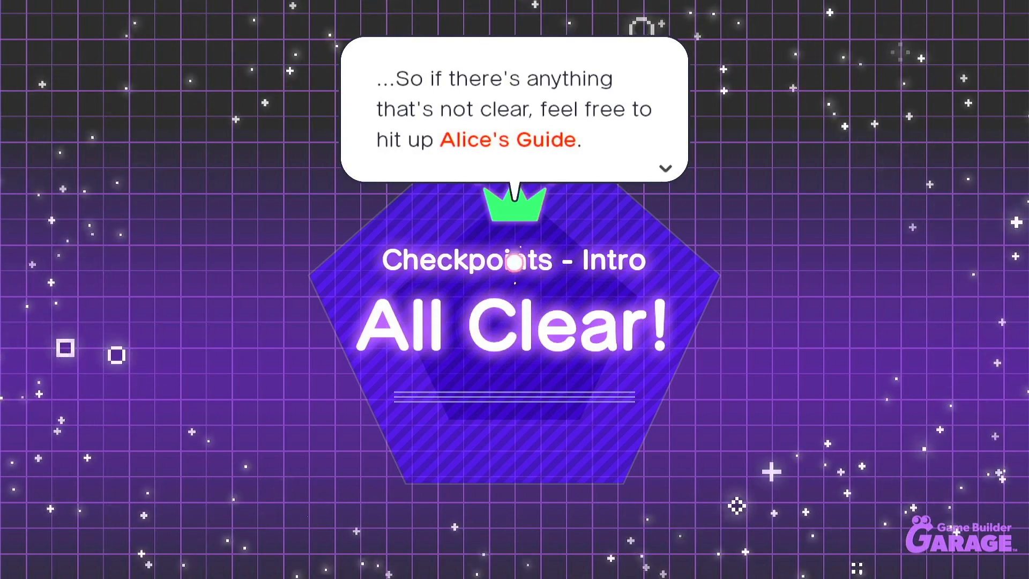
{"action": "left_click", "coordinate": [664, 167]}
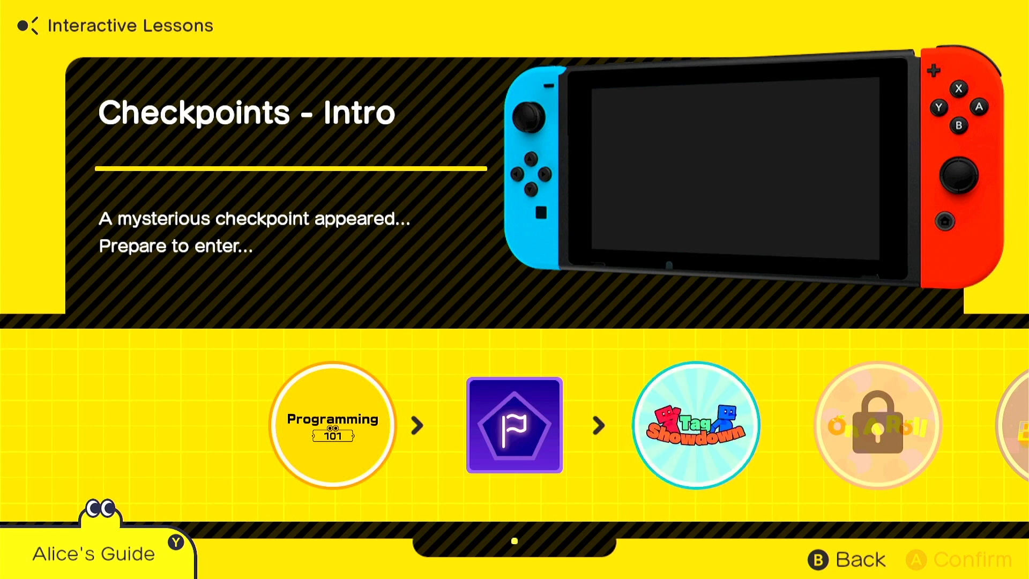
- Scroll the lesson path right to Lesson 1, Tag Showdown, about 40 minutes long
{"action": "scroll", "scroll_direction": "right", "scroll_amount": 3}
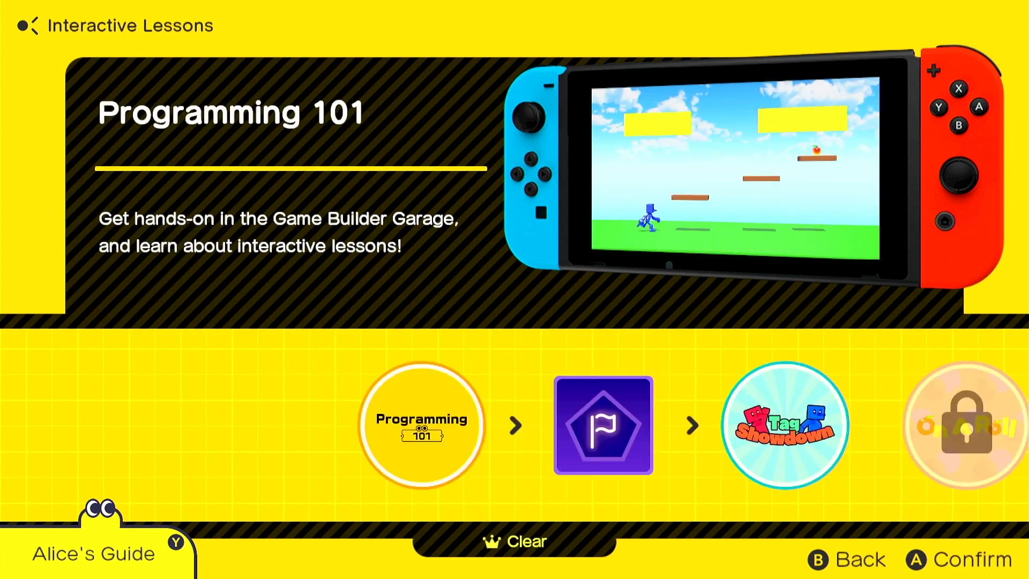
{"action": "scroll", "scroll_direction": "right", "scroll_amount": 3}
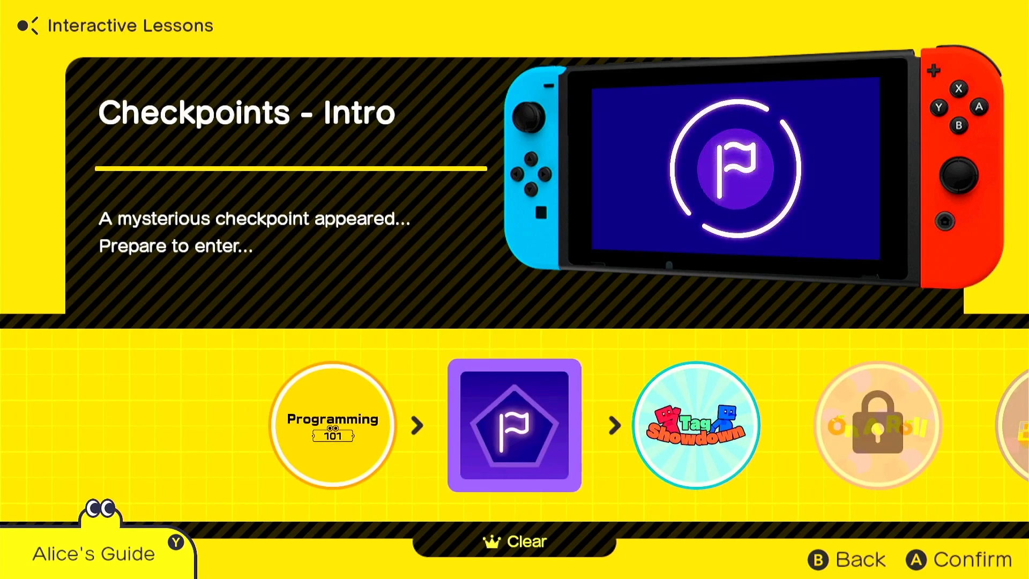
{"action": "scroll", "scroll_direction": "right", "scroll_amount": 3}
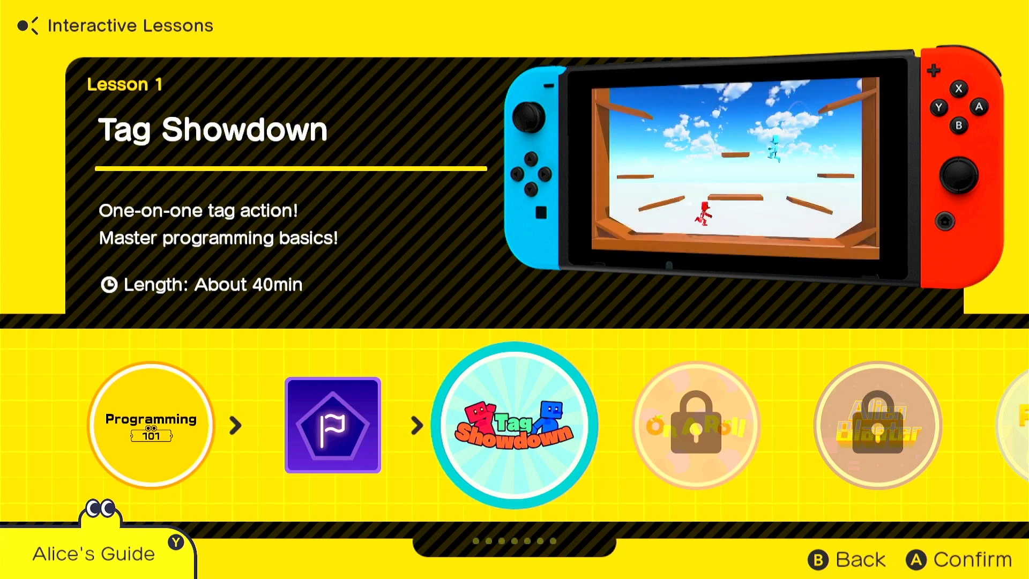